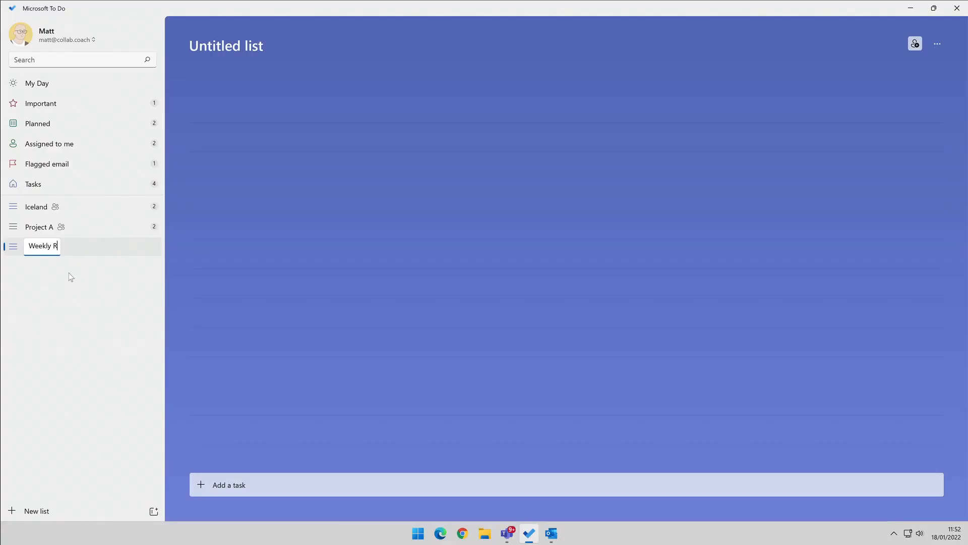
Confirm 'Weekly Review' as the new list's name
{"action": "key", "text": "Return"}
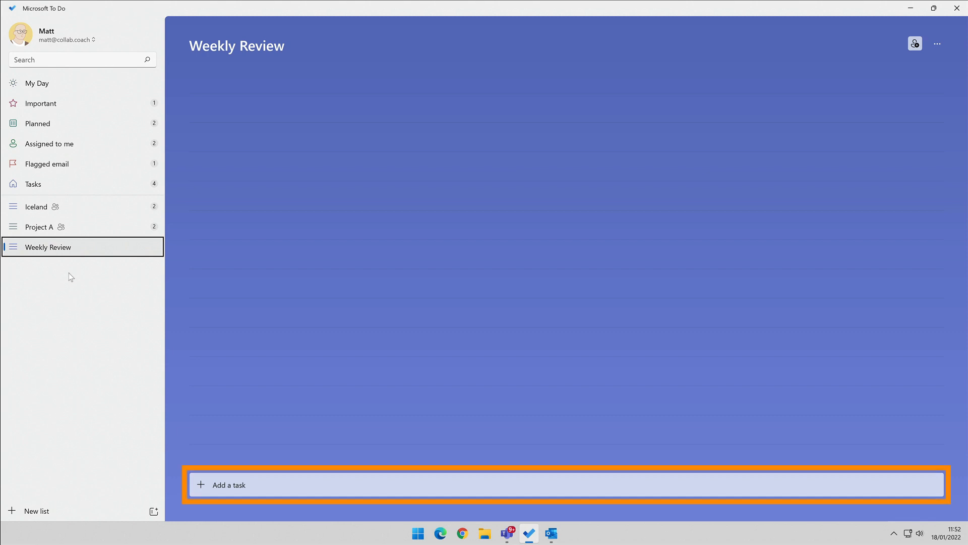
{"action": "mouse_move", "coordinate": [269, 510]}
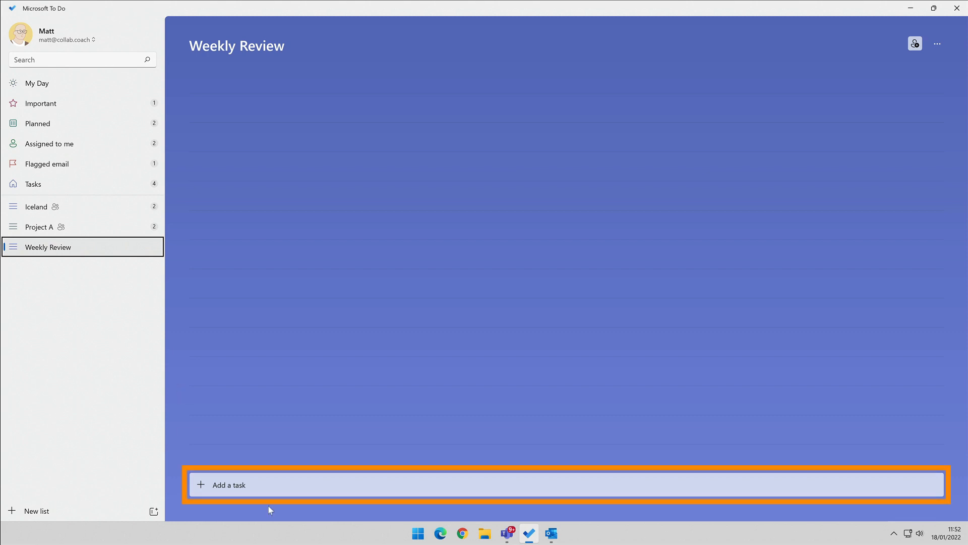
Add 'Get Clear' with steps Loose Paper, Get 'in' to empty, and Empty your head
{"action": "type", "text": "Get"}
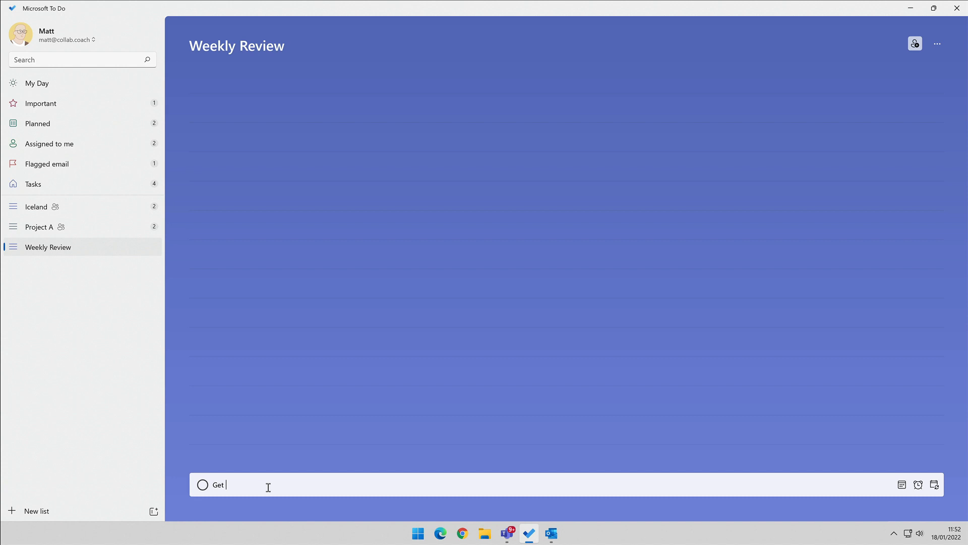
{"action": "key", "text": "Return"}
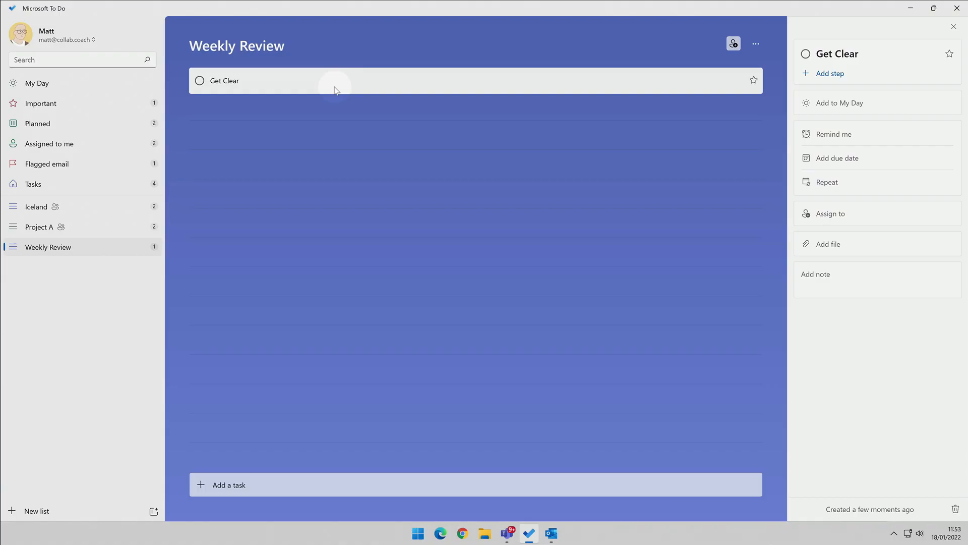
{"action": "mouse_move", "coordinate": [827, 123]}
{"action": "type", "text": "Loose Paper"}
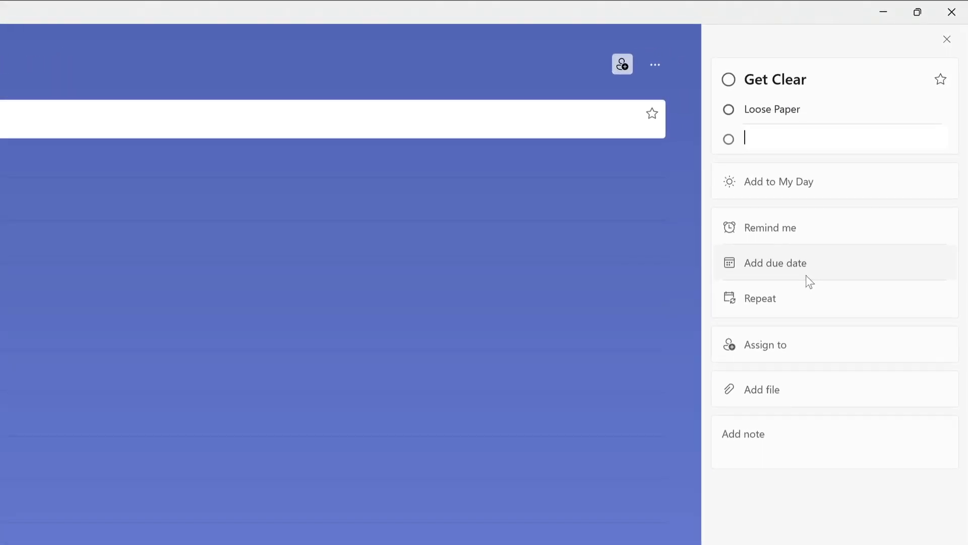
{"action": "type", "text": "G"}
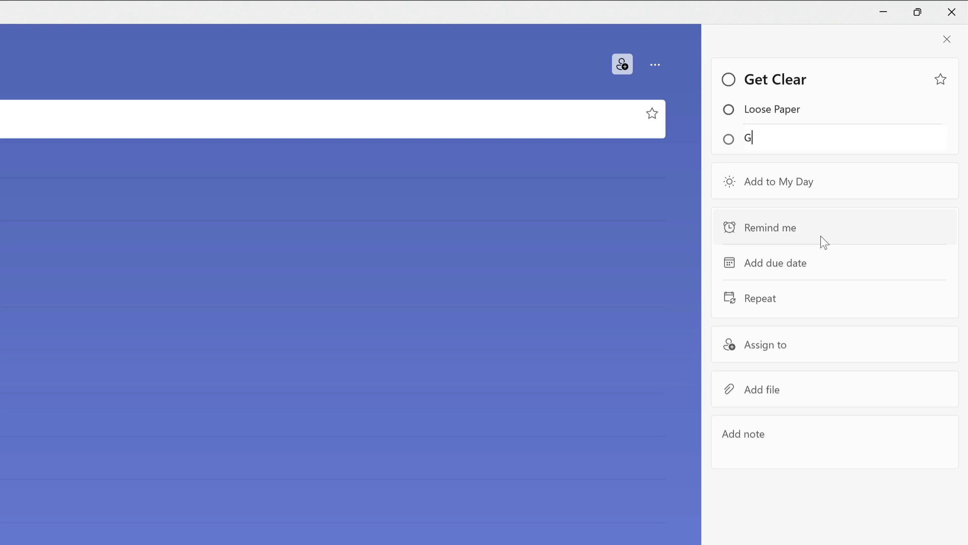
{"action": "type", "text": "et 'in'"}
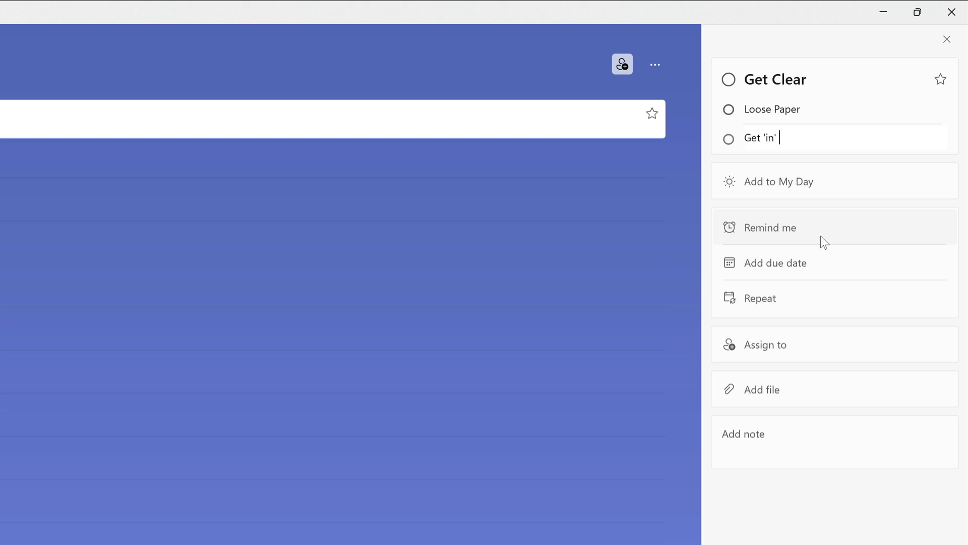
{"action": "type", "text": "to empty"}
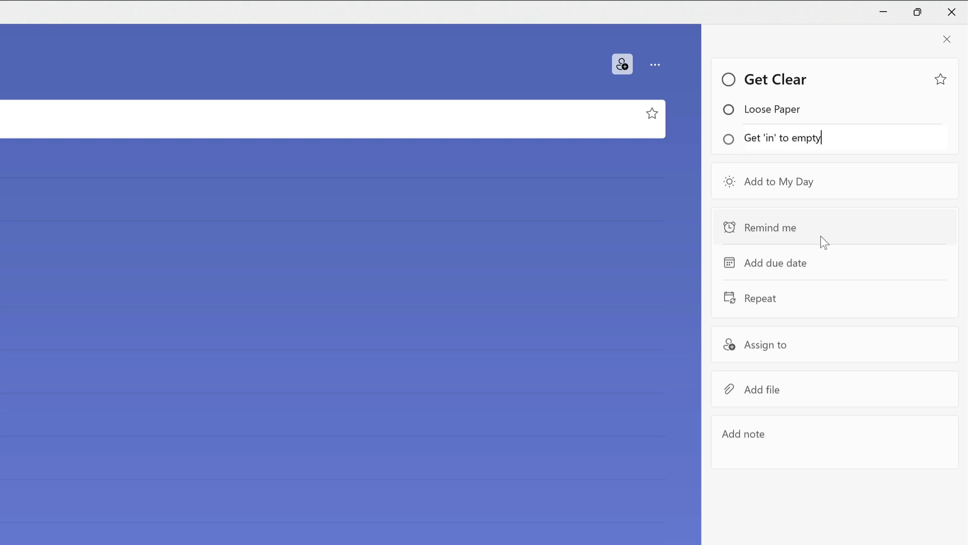
{"action": "key", "text": "Return"}
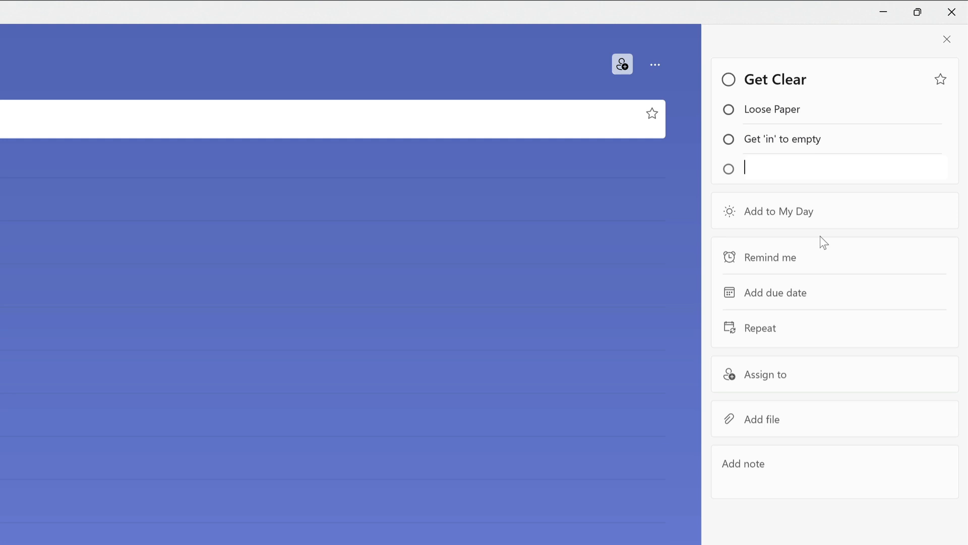
{"action": "type", "text": "Empt"}
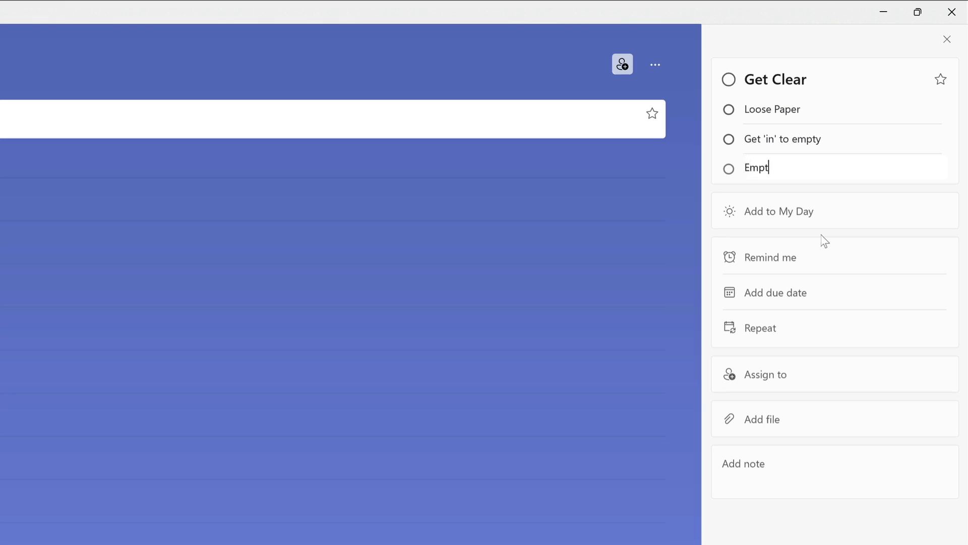
{"action": "type", "text": "y your head"}
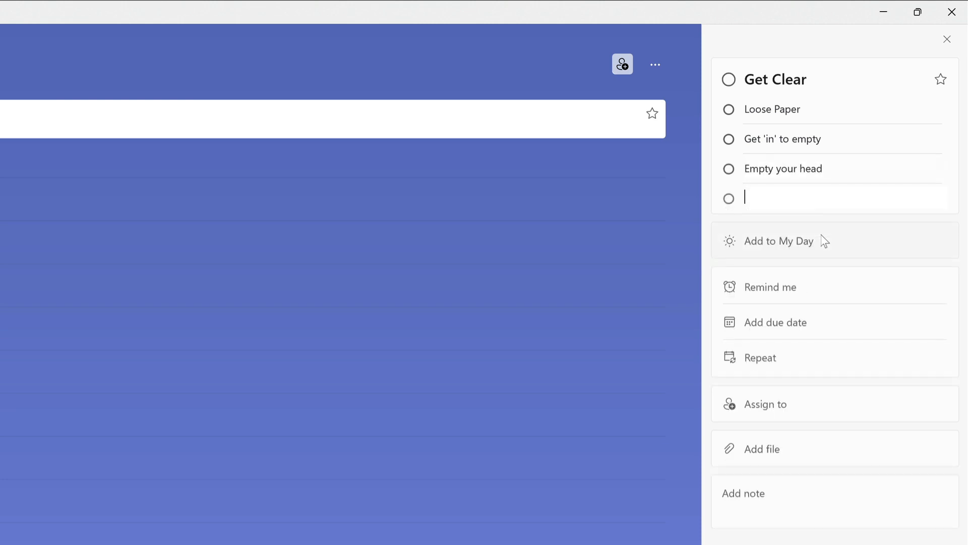
Set Get Clear's due date to Friday 21 January and its repeat to Weekly
{"action": "left_click", "coordinate": [775, 321]}
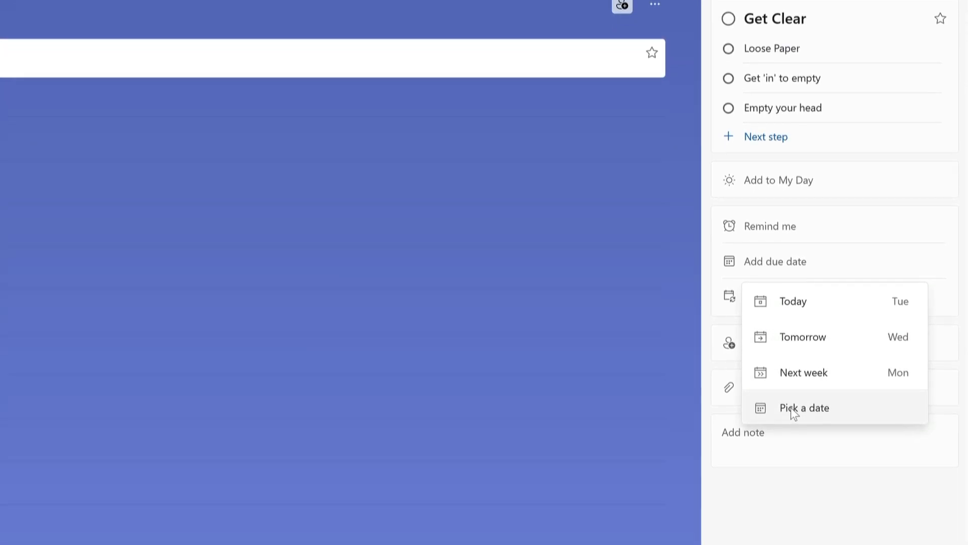
{"action": "left_click", "coordinate": [804, 407]}
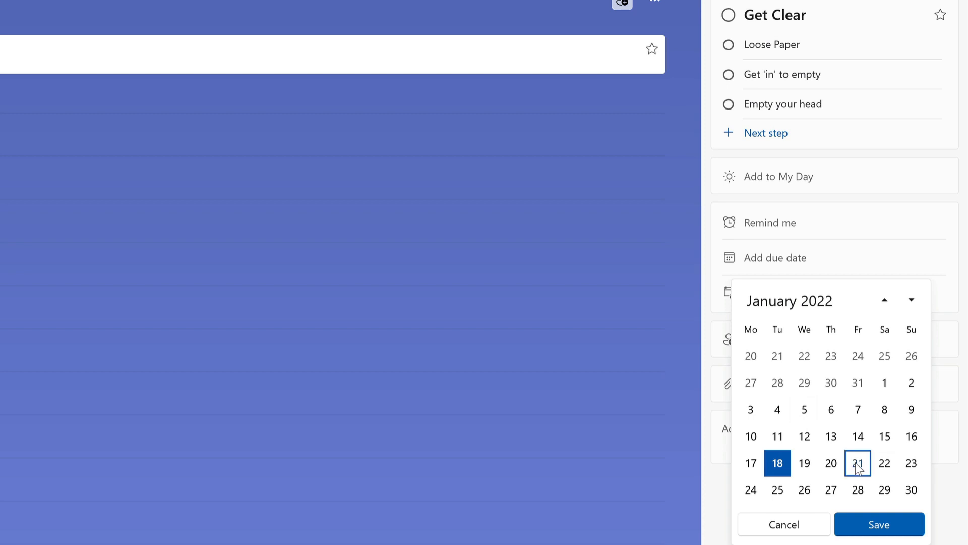
{"action": "left_click", "coordinate": [879, 524]}
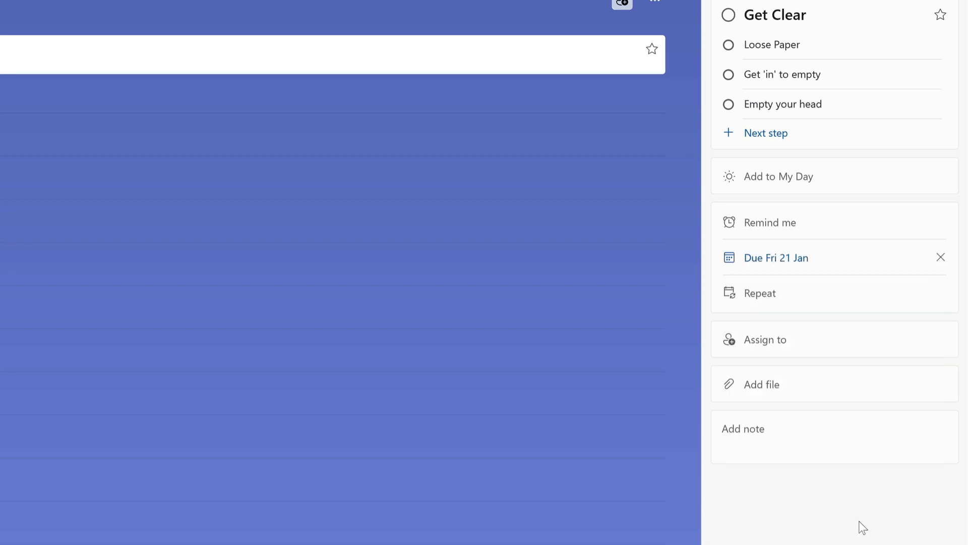
{"action": "left_click", "coordinate": [760, 293]}
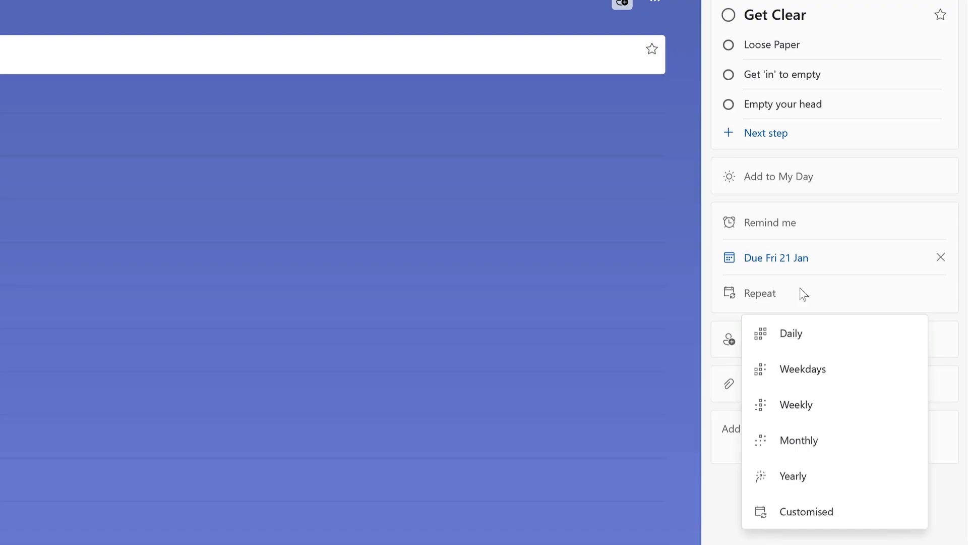
{"action": "left_click", "coordinate": [795, 404]}
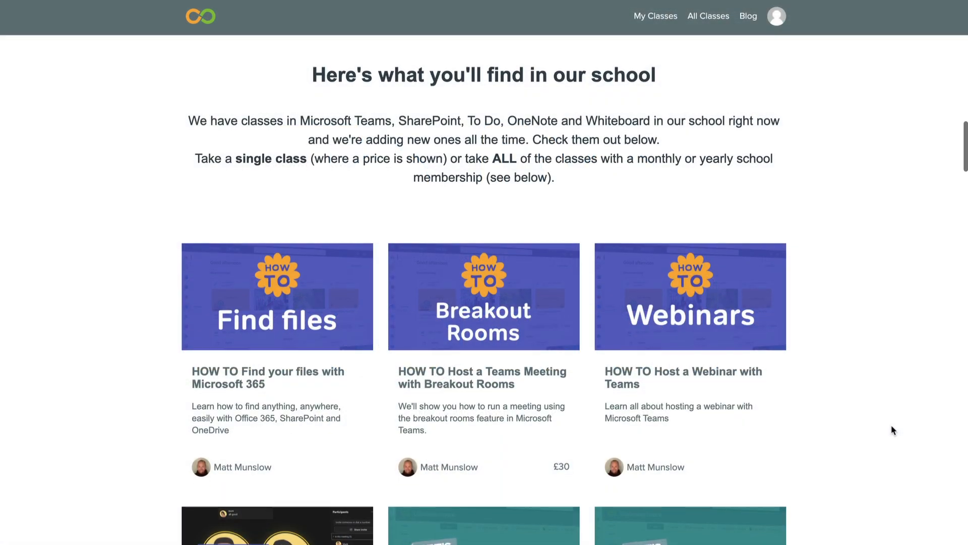
Browse the Collaboration School class catalogue and view the To Do Essentials class
{"action": "scroll", "scroll_direction": "down", "scroll_amount": 3}
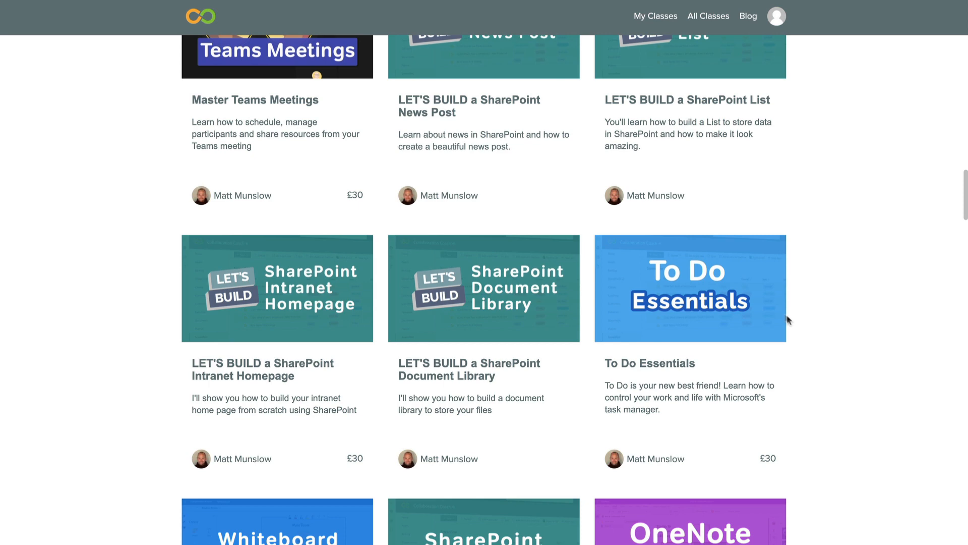
{"action": "left_click", "coordinate": [690, 288]}
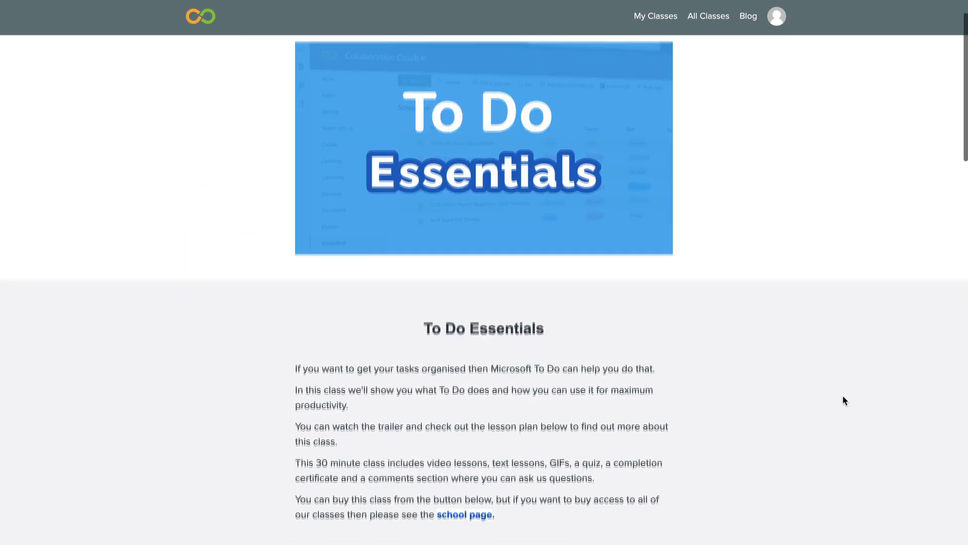
{"action": "scroll", "scroll_direction": "down", "scroll_amount": 3}
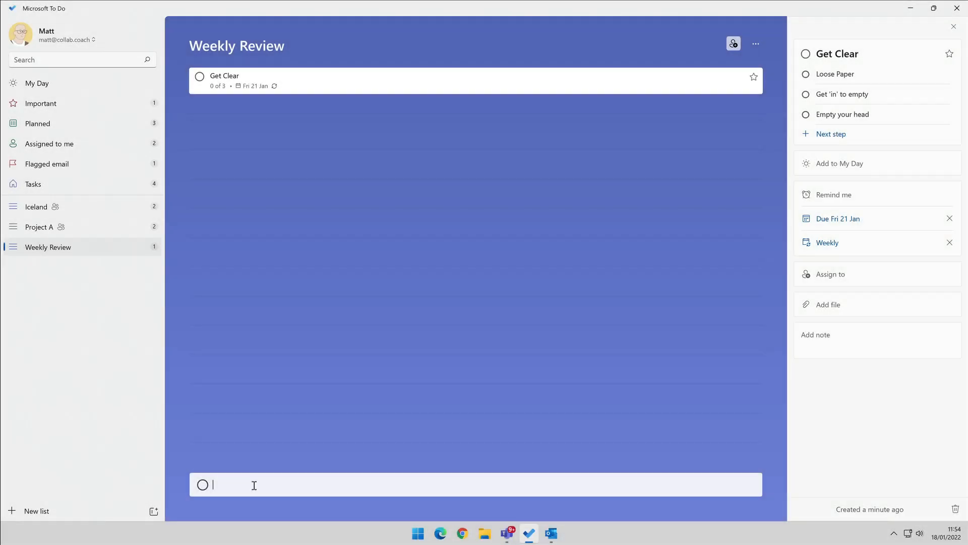
Add a Get Current task with steps to review next actions and previous weeks
{"action": "type", "text": "Get Current"}
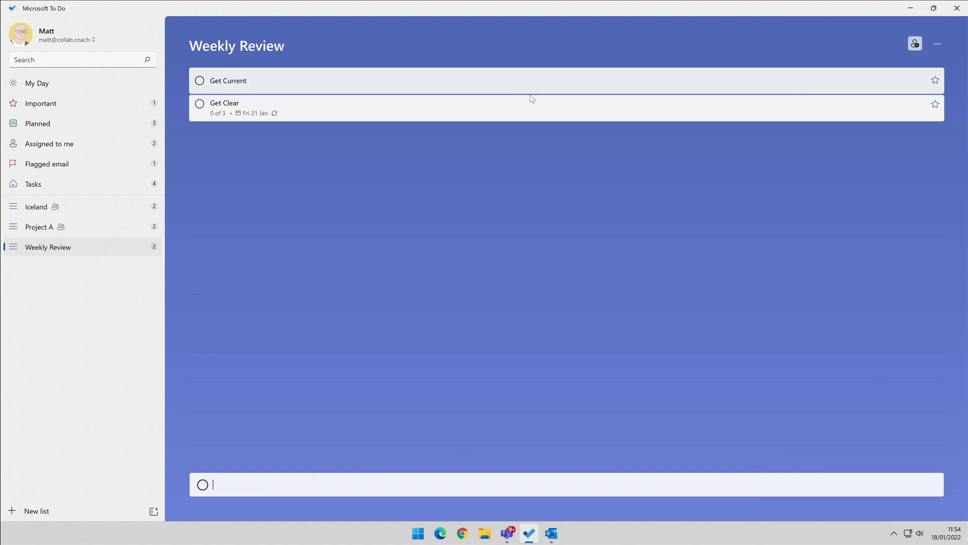
{"action": "left_click", "coordinate": [228, 80]}
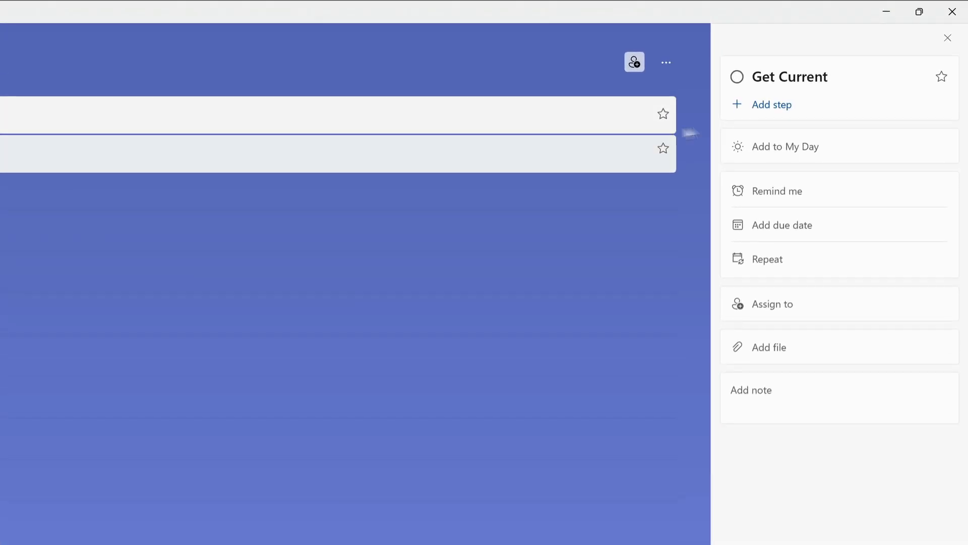
{"action": "type", "text": "Revi"}
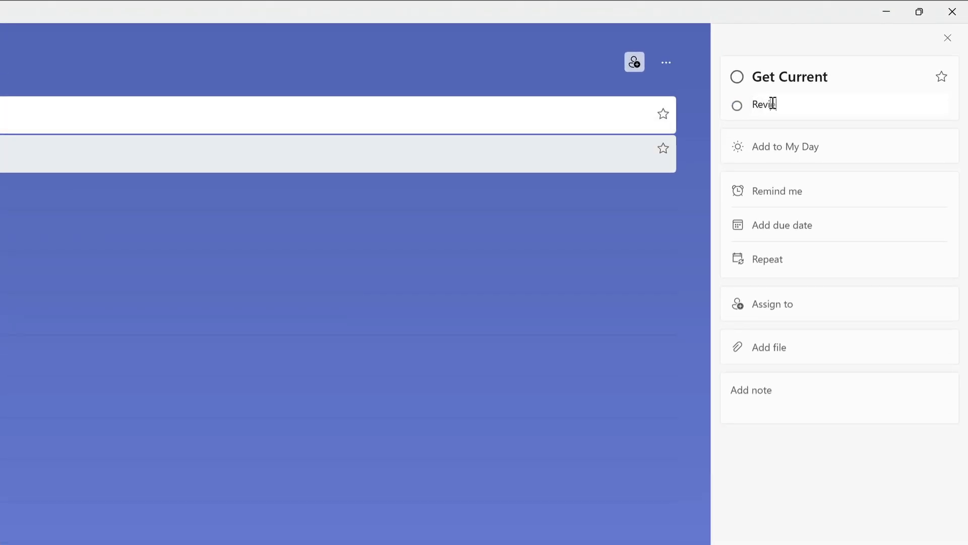
{"action": "type", "text": "ew next actions"}
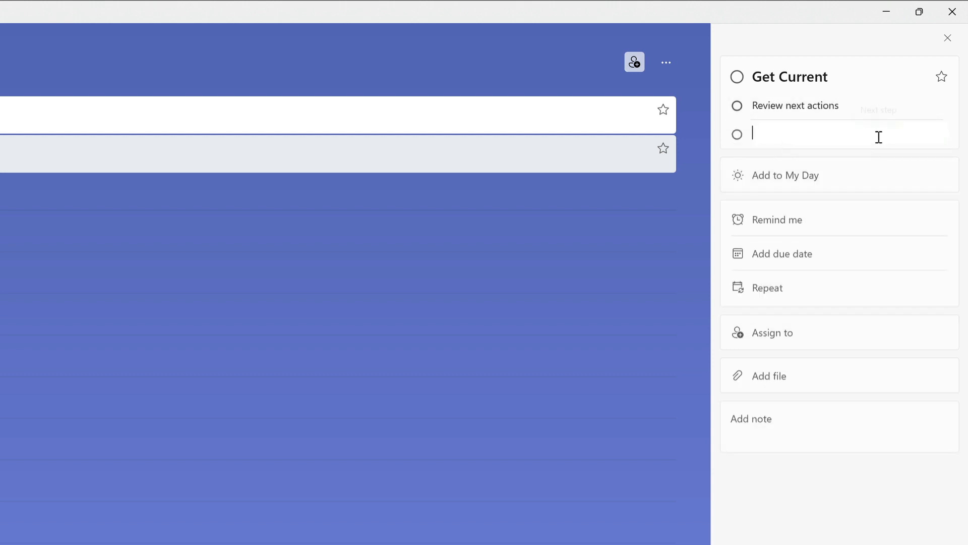
{"action": "type", "text": "Review p"}
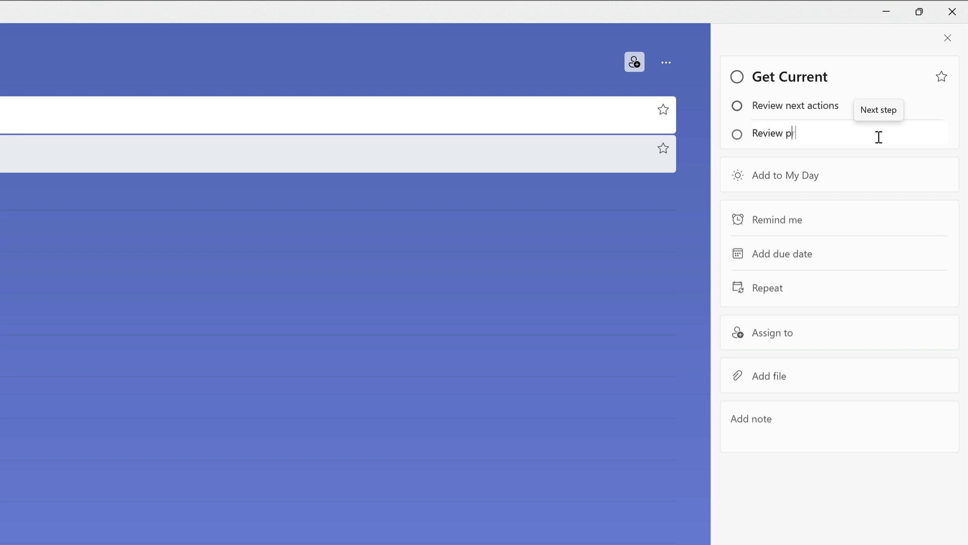
{"action": "type", "text": "revious weeks calendar"}
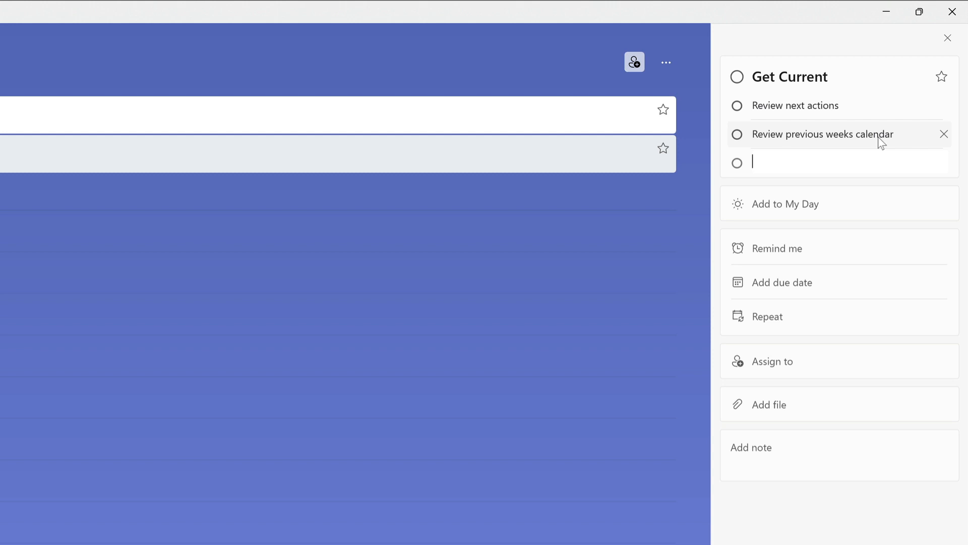
Add Get Current's remaining steps, reviewing next week, projects and any other check lists
{"action": "type", "text": "Review next w"}
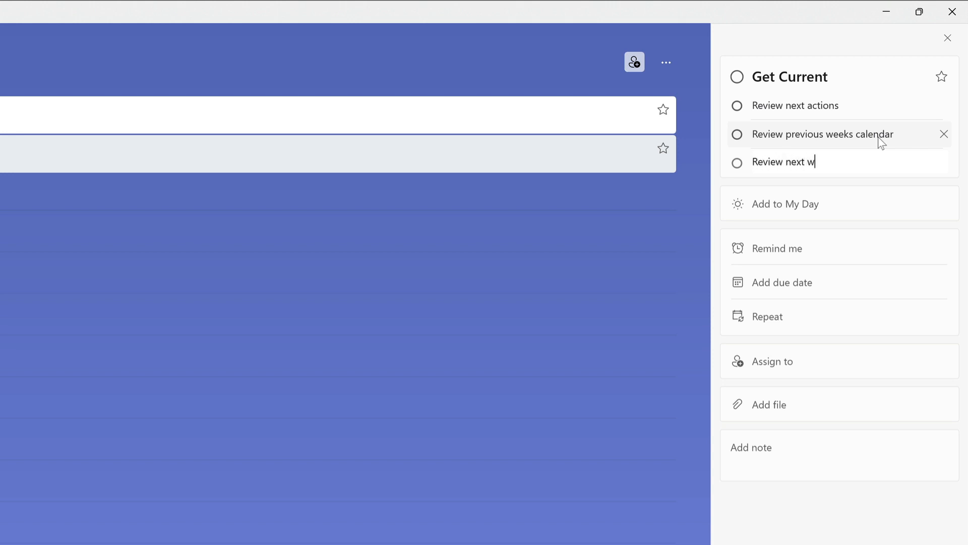
{"action": "key", "text": "enter"}
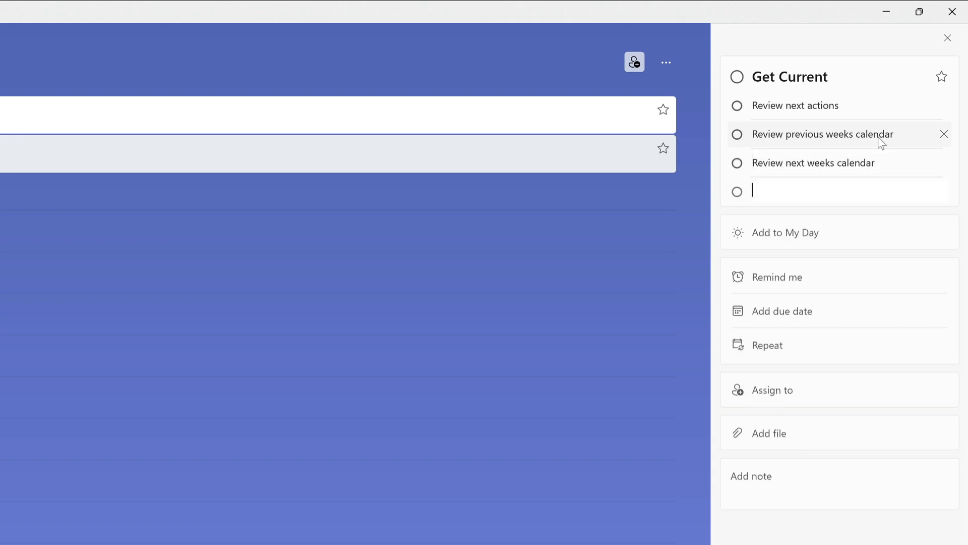
{"action": "type", "text": "Review 'waiting for' items"}
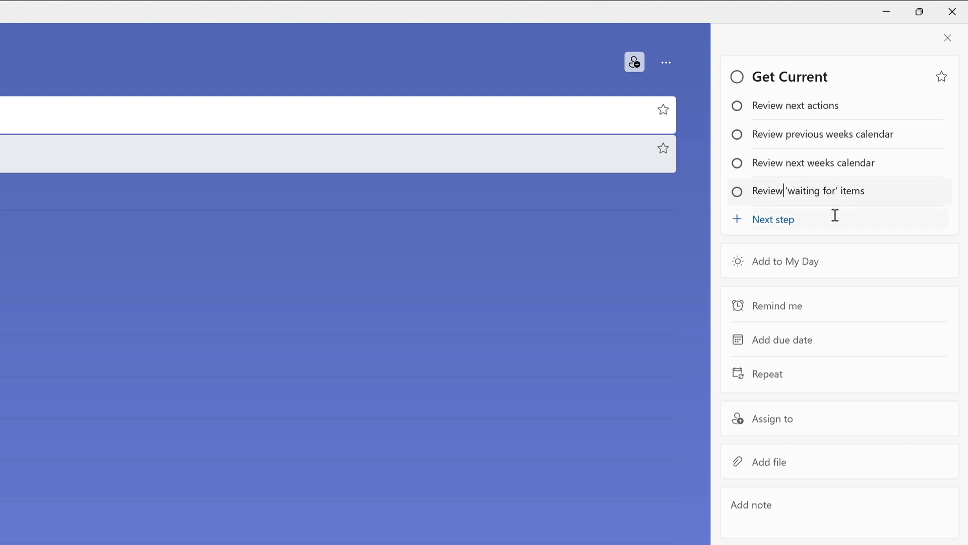
{"action": "left_click", "coordinate": [772, 218]}
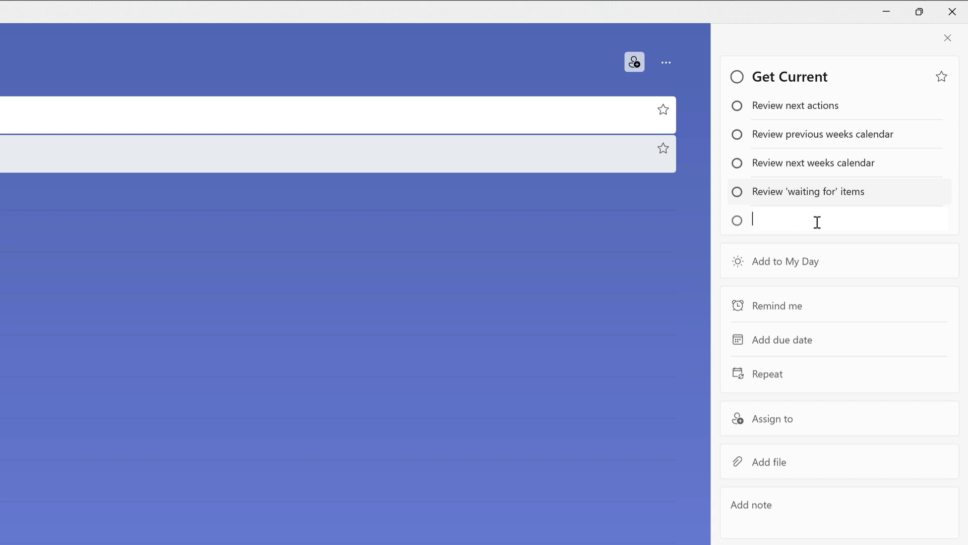
{"action": "type", "text": "Review project plans"}
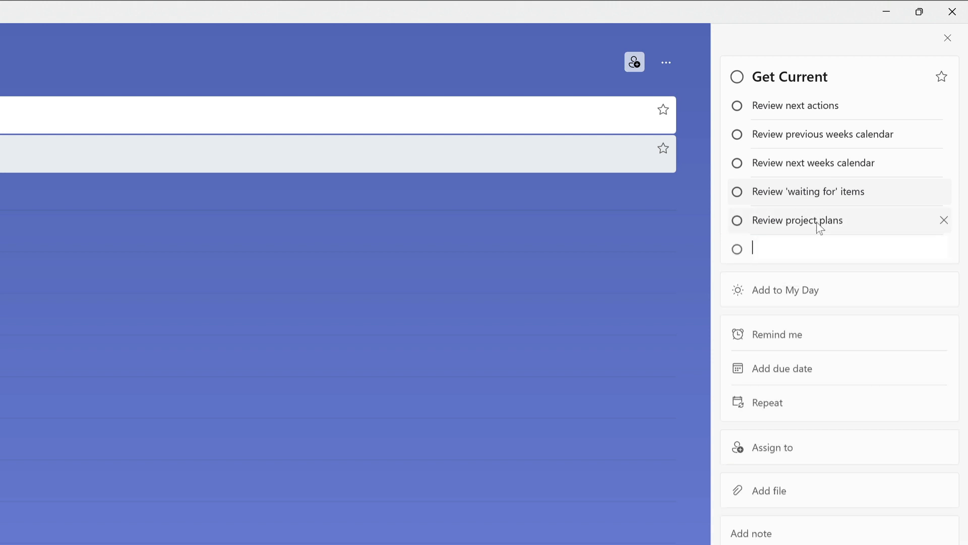
{"action": "type", "text": "Review any other check lists"}
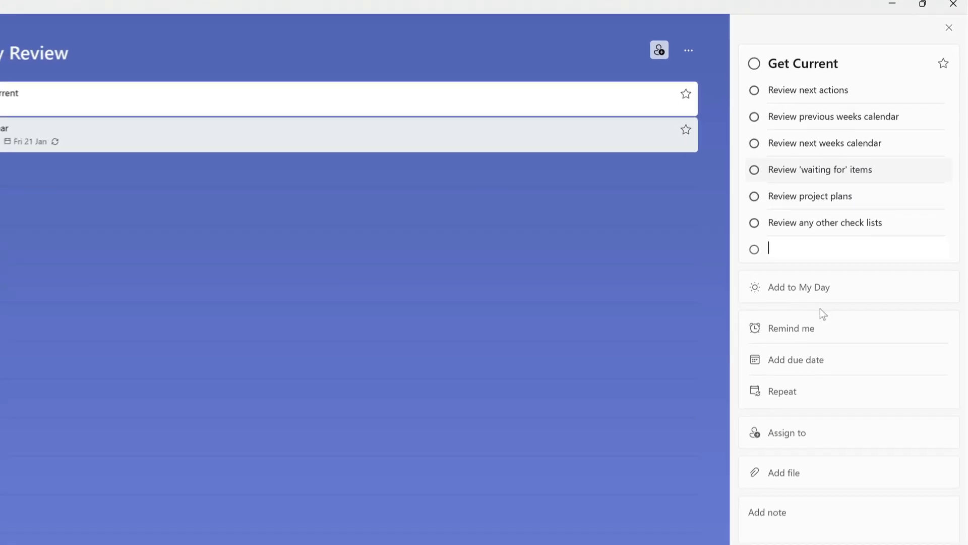
Set Get Current's due date to Friday 21 January and its repeat to Weekly
{"action": "left_click", "coordinate": [804, 359]}
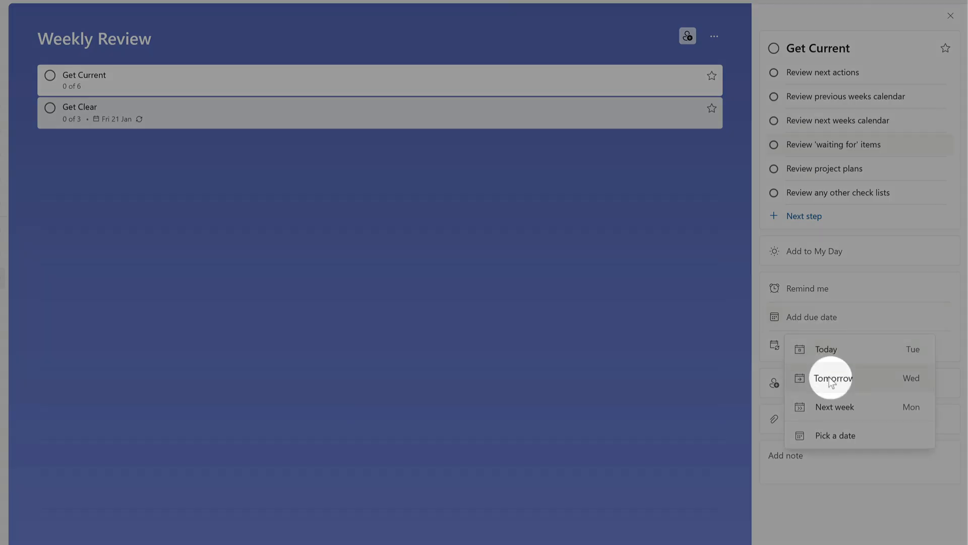
{"action": "left_click", "coordinate": [836, 435]}
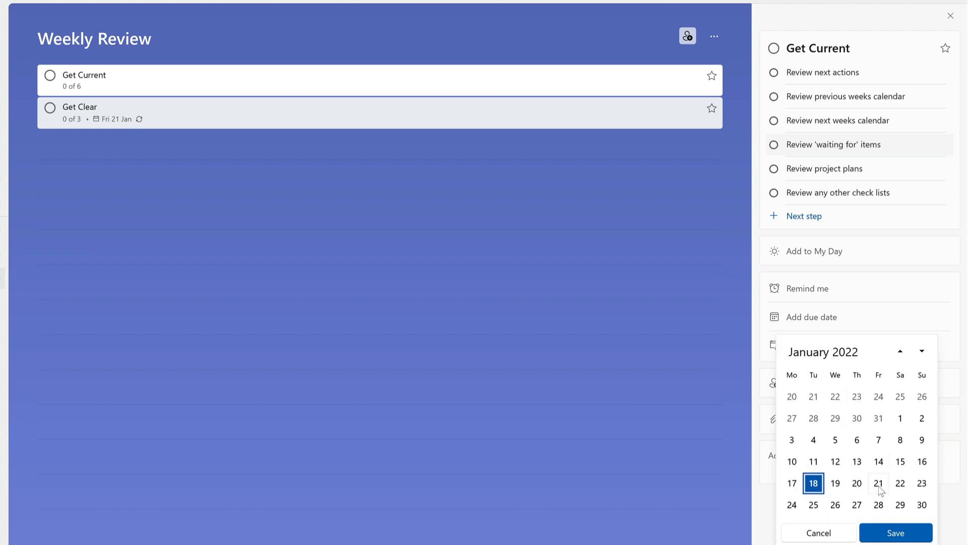
{"action": "left_click", "coordinate": [895, 533]}
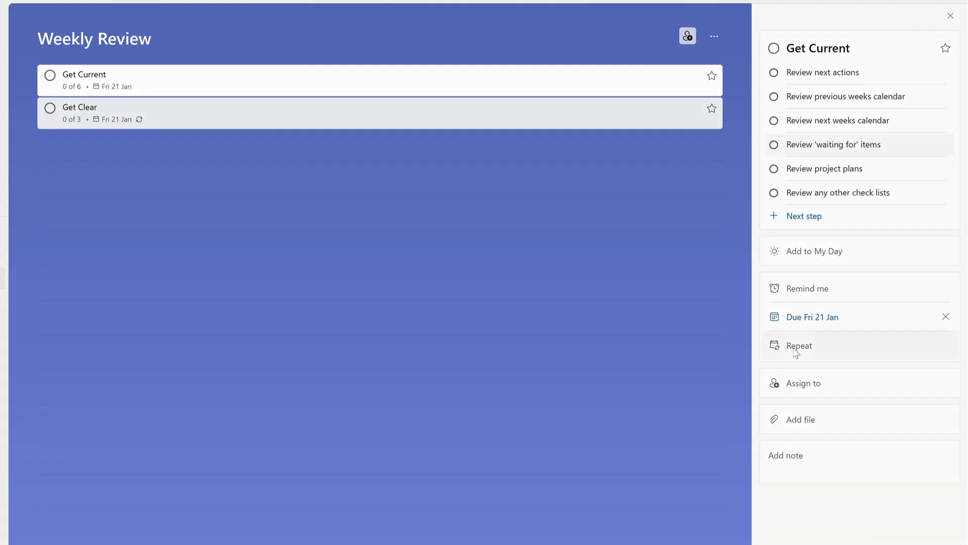
{"action": "left_click", "coordinate": [799, 345]}
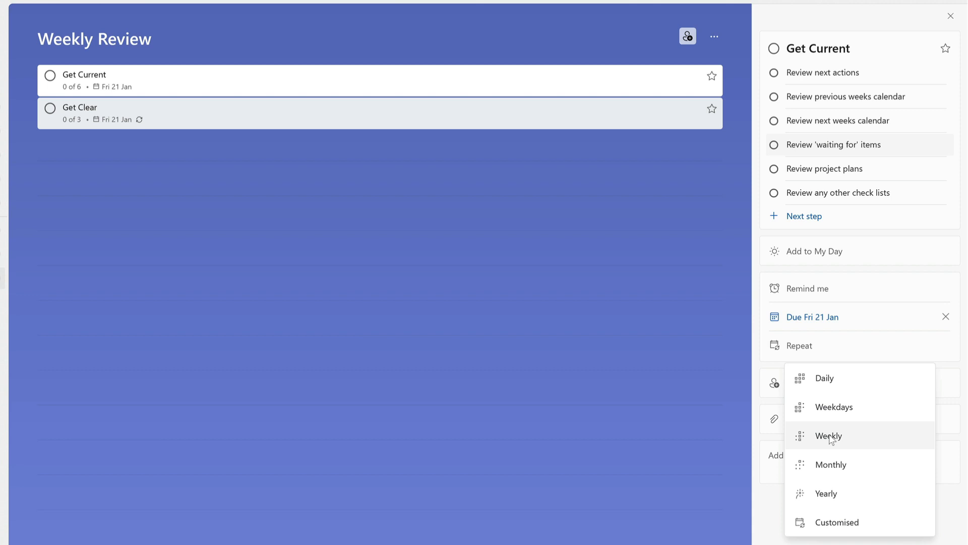
{"action": "left_click", "coordinate": [830, 435]}
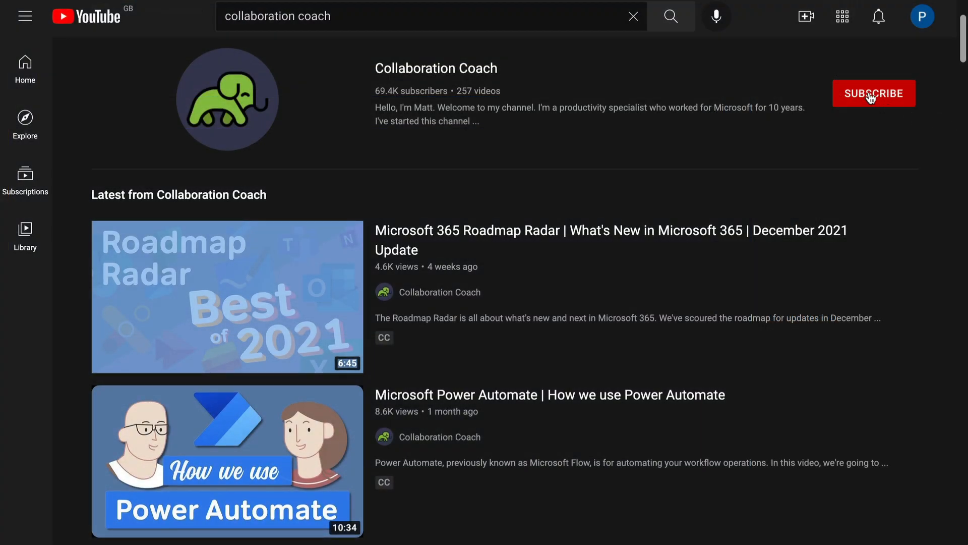
Subscribe to Collaboration Coach on YouTube with the notification bell set to All
{"action": "left_click", "coordinate": [874, 93]}
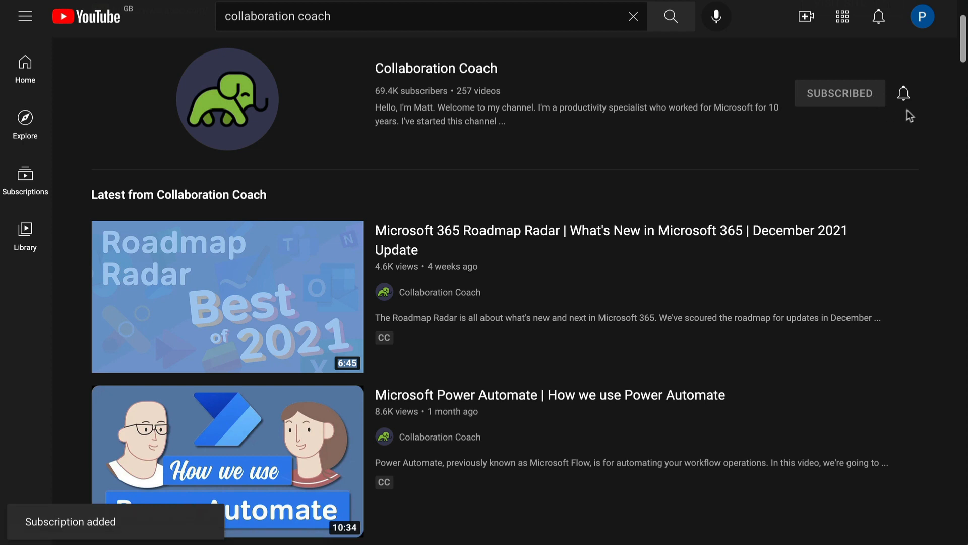
{"action": "left_click", "coordinate": [903, 94]}
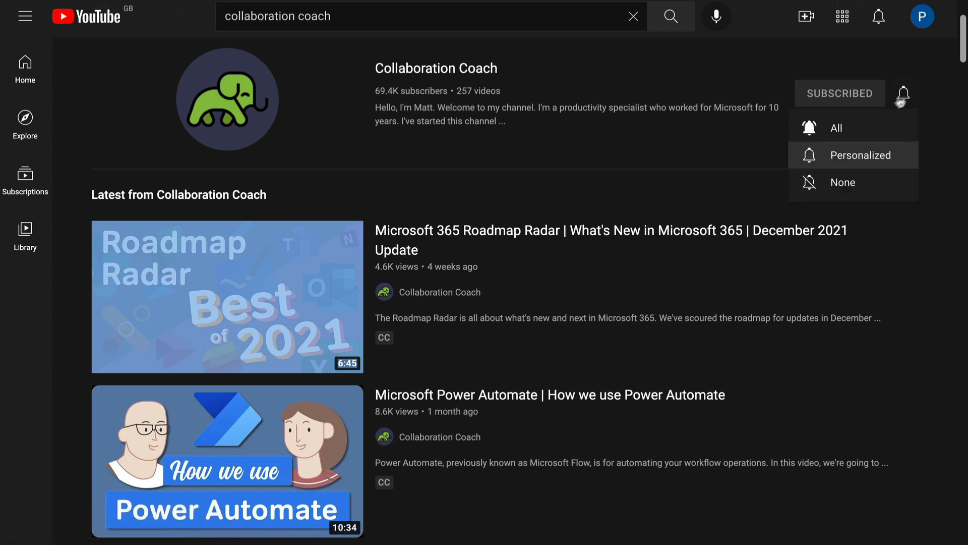
{"action": "left_click", "coordinate": [836, 127]}
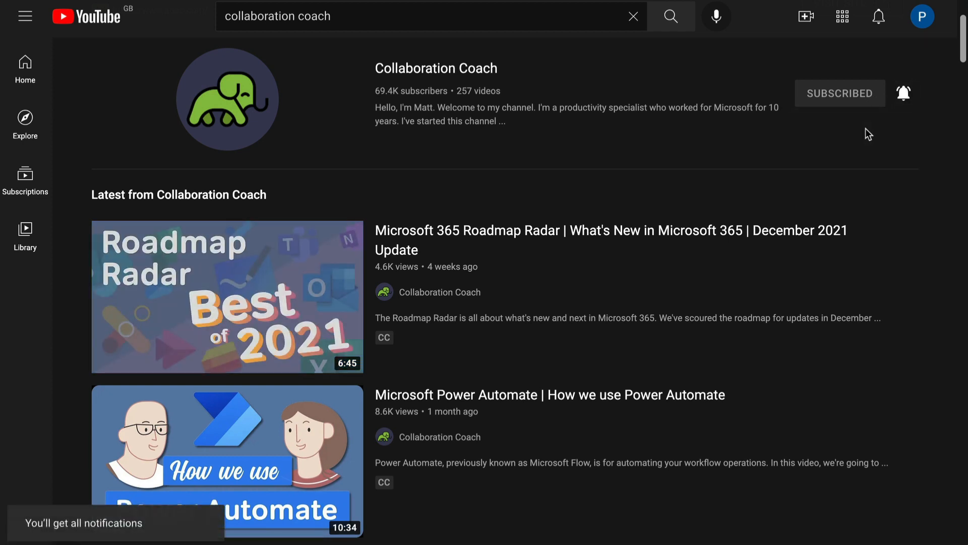
{"action": "left_click", "coordinate": [528, 533]}
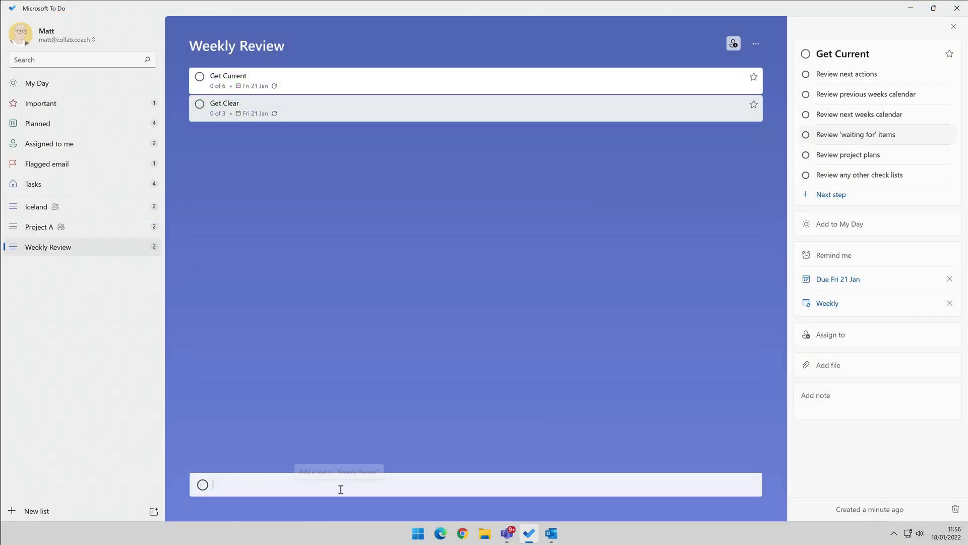
Add 'Get Creative' with steps 'Review some day / maybe list' and 'Be creative and courageous'
{"action": "type", "text": "Get Cre"}
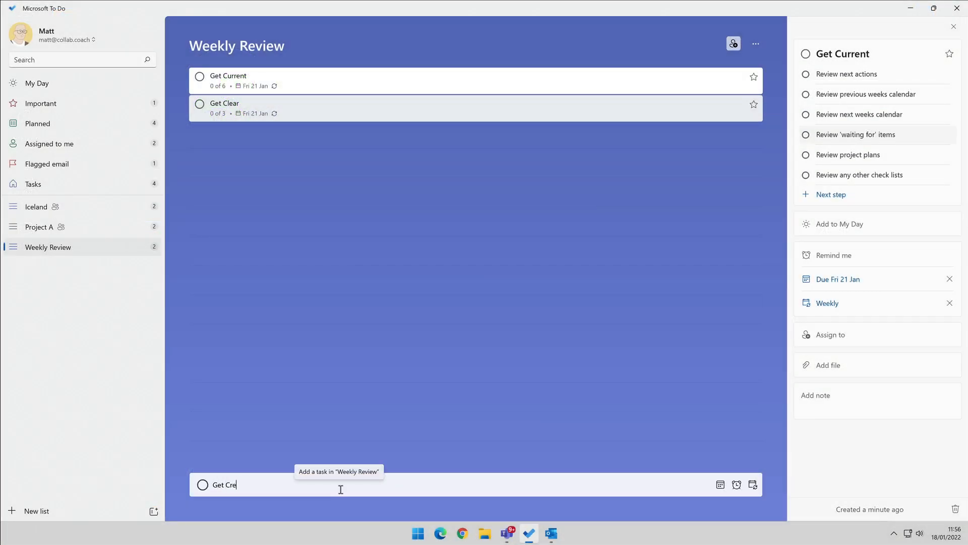
{"action": "key", "text": "Return"}
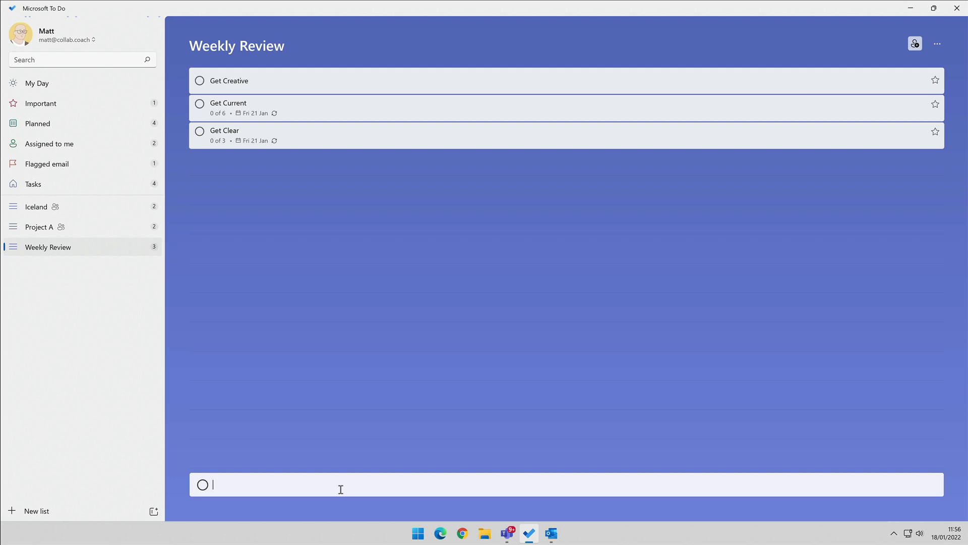
{"action": "left_click", "coordinate": [229, 80]}
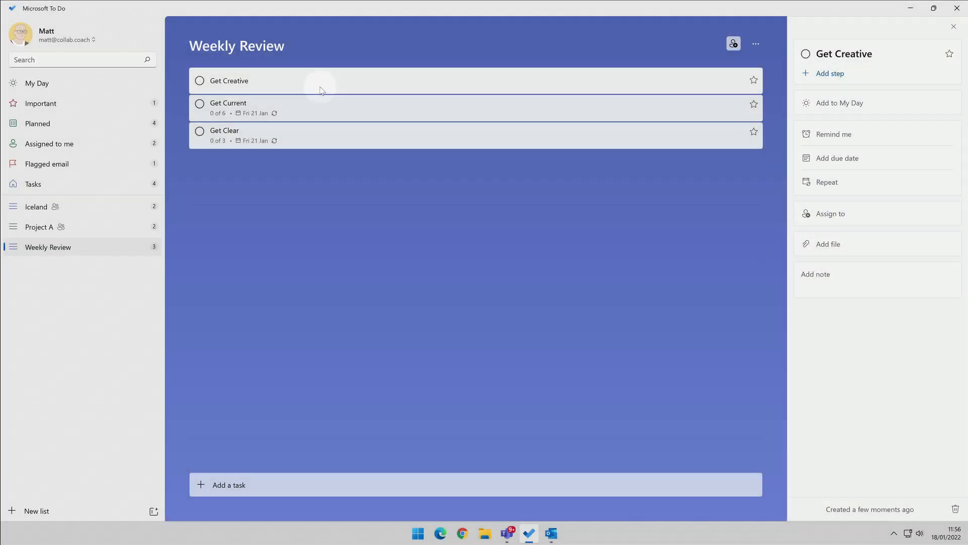
{"action": "left_click", "coordinate": [830, 72]}
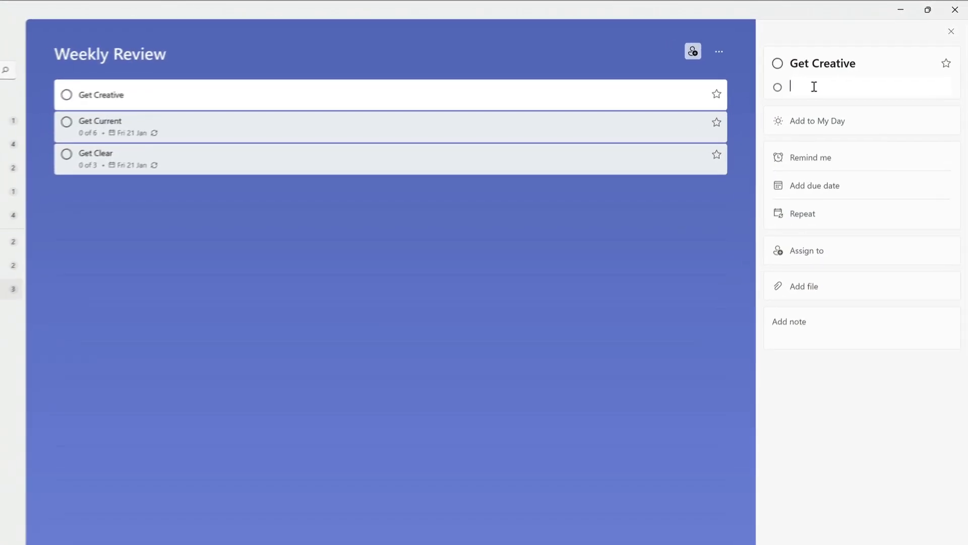
{"action": "type", "text": "Review some"}
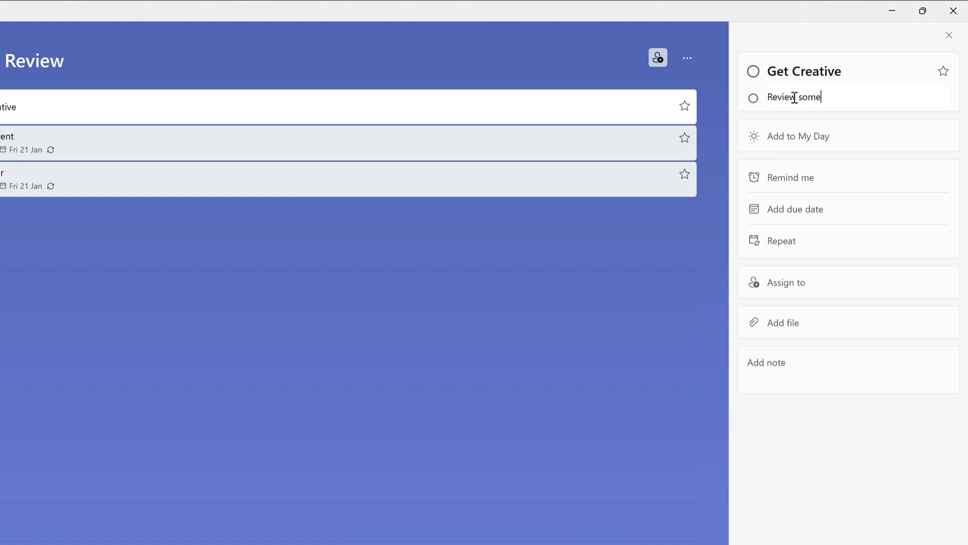
{"action": "type", "text": "day / maybe list"}
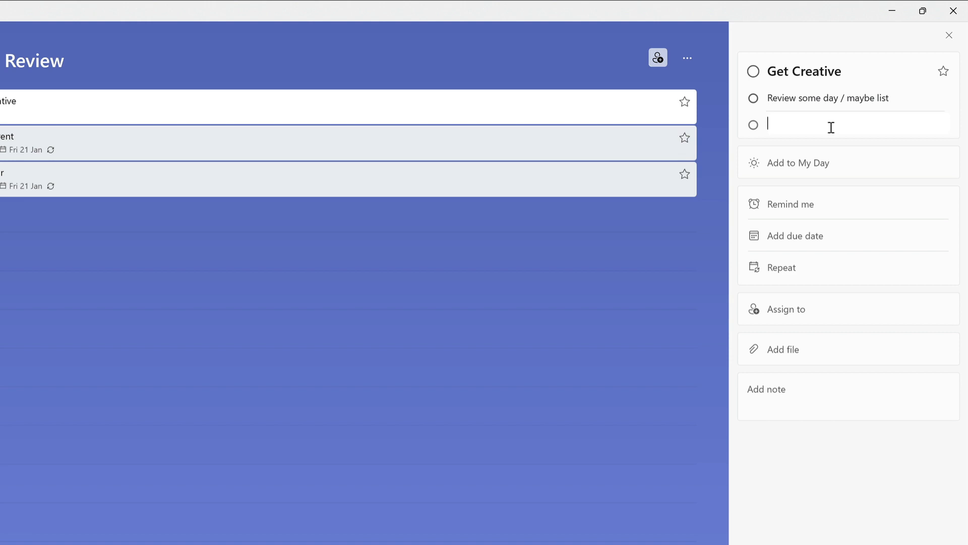
{"action": "mouse_move", "coordinate": [931, 135]}
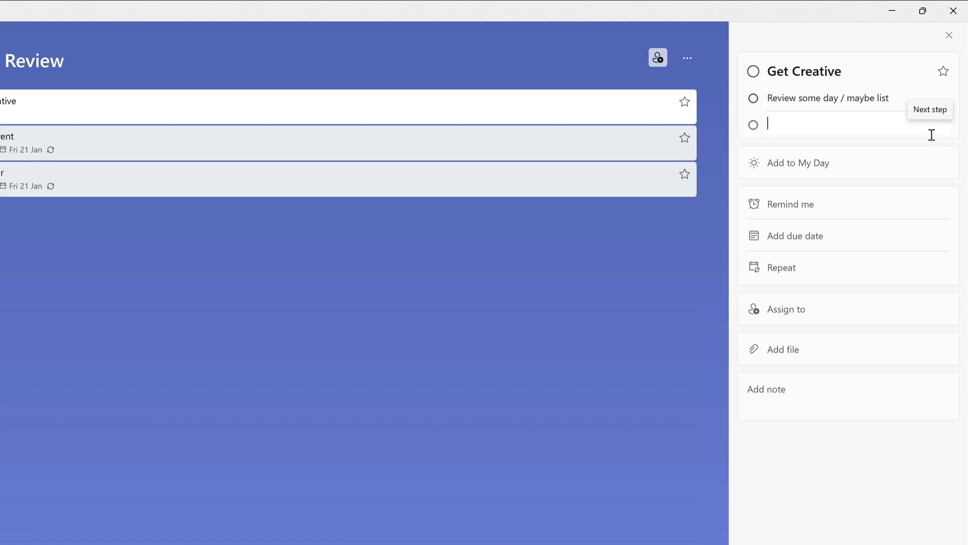
{"action": "type", "text": "Be creative"}
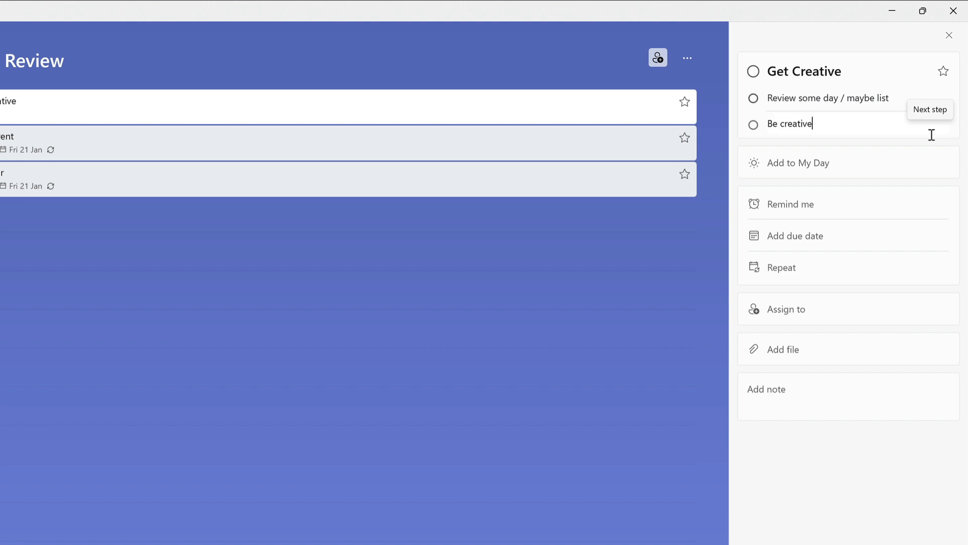
{"action": "type", "text": "and courageous"}
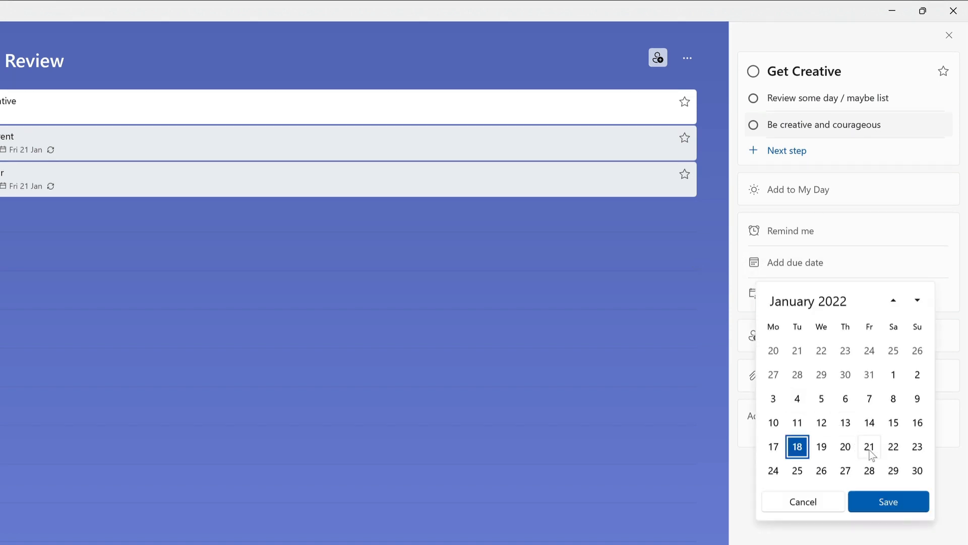
Make Get Creative due Friday 21 January, repeating weekly
{"action": "left_click", "coordinate": [888, 500]}
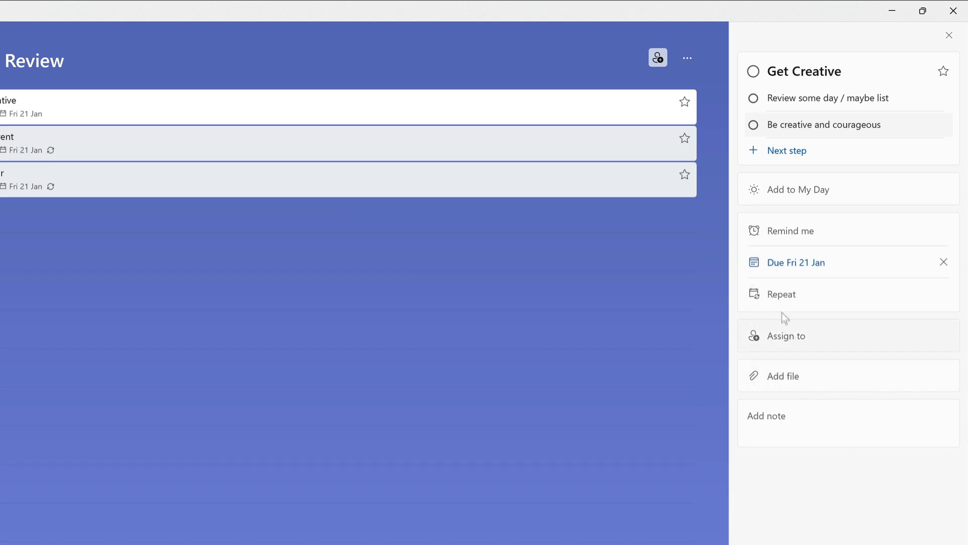
{"action": "left_click", "coordinate": [780, 293]}
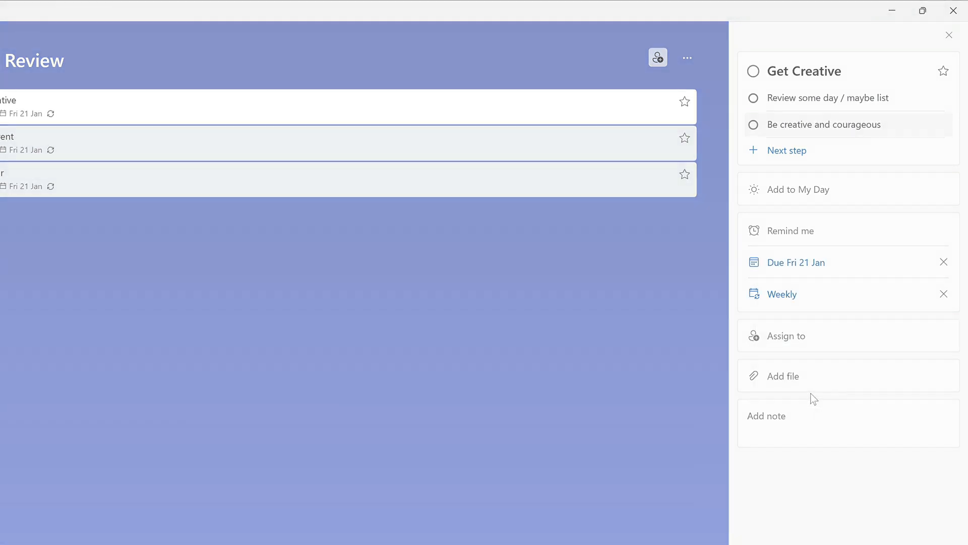
{"action": "left_click", "coordinate": [550, 533]}
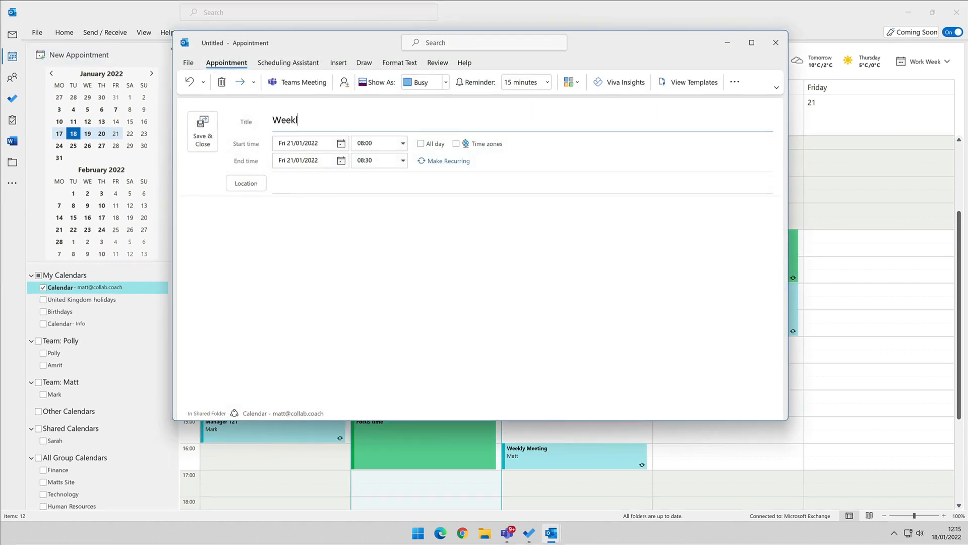
Save the 'Weekly Review' appointment recurring every Friday until 08/07/2022
{"action": "type", "text": "y Review"}
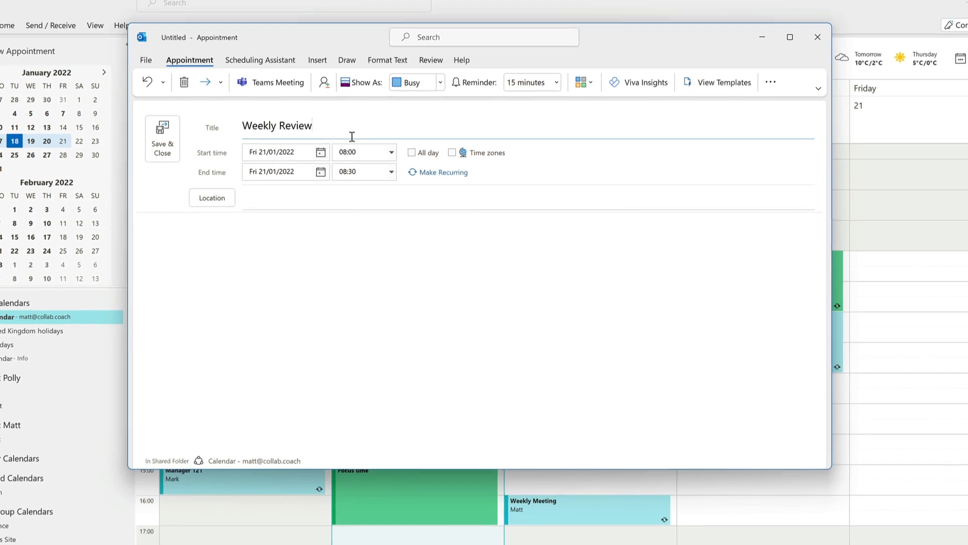
{"action": "left_click", "coordinate": [390, 152]}
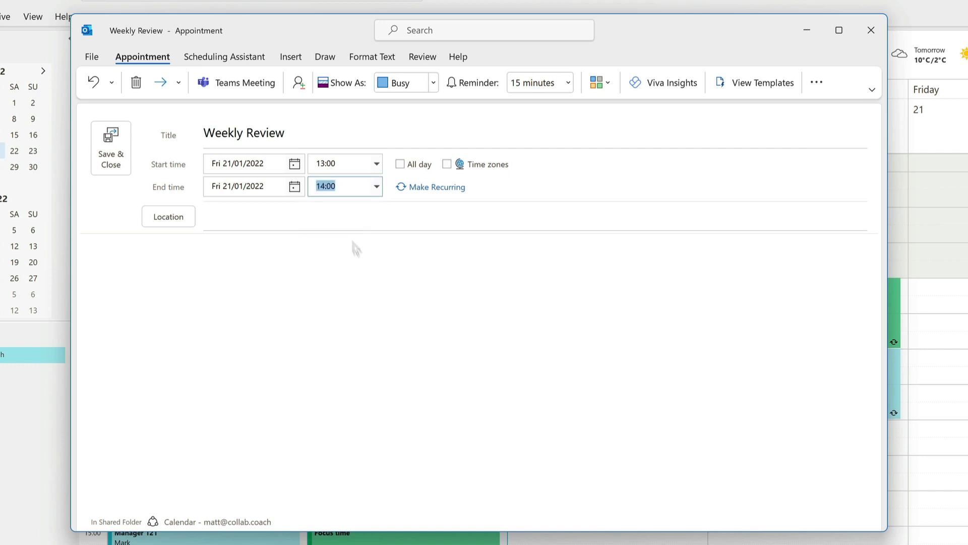
{"action": "left_click", "coordinate": [437, 187]}
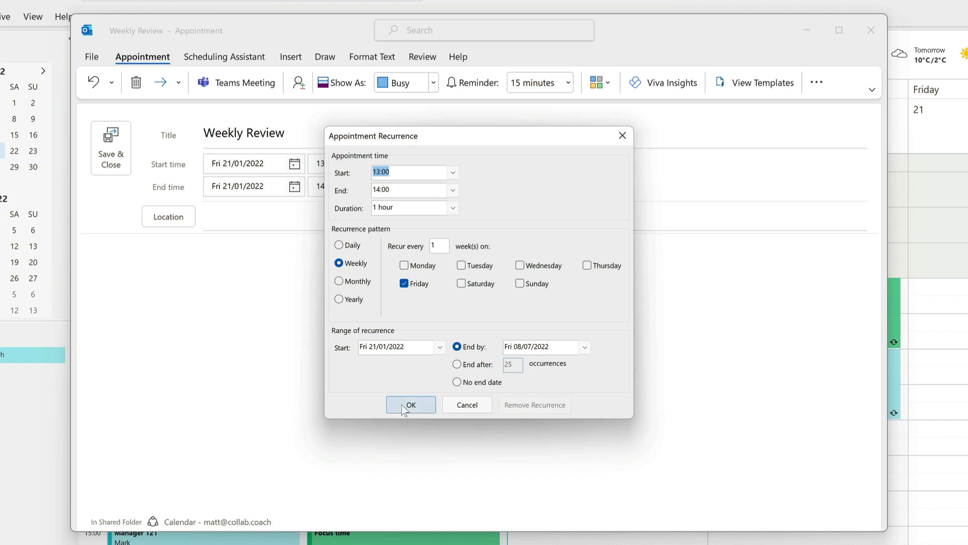
{"action": "left_click", "coordinate": [411, 404]}
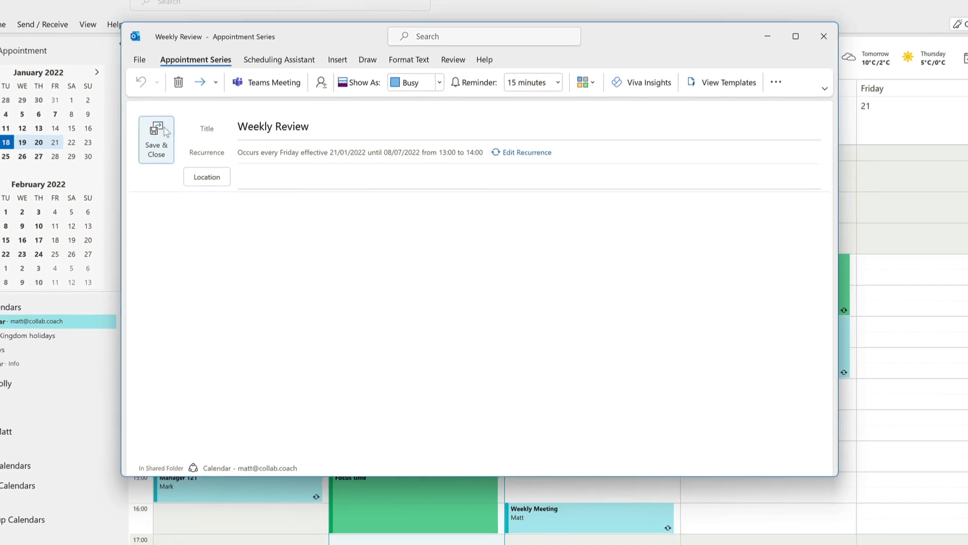
{"action": "left_click", "coordinate": [156, 138]}
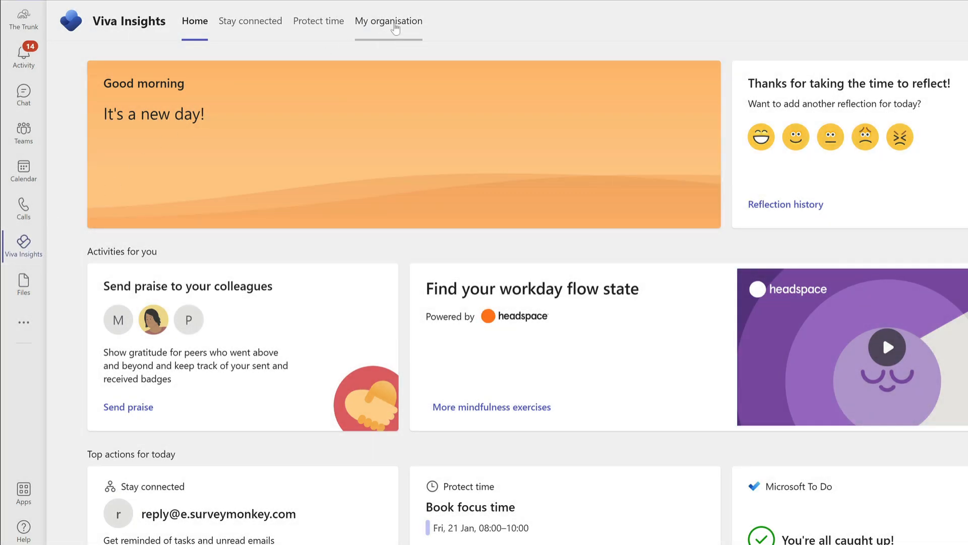
Rename the Friday 21 Jan 08:00–10:00 focus slot 'Weekly Review' and book it
{"action": "left_click", "coordinate": [318, 20]}
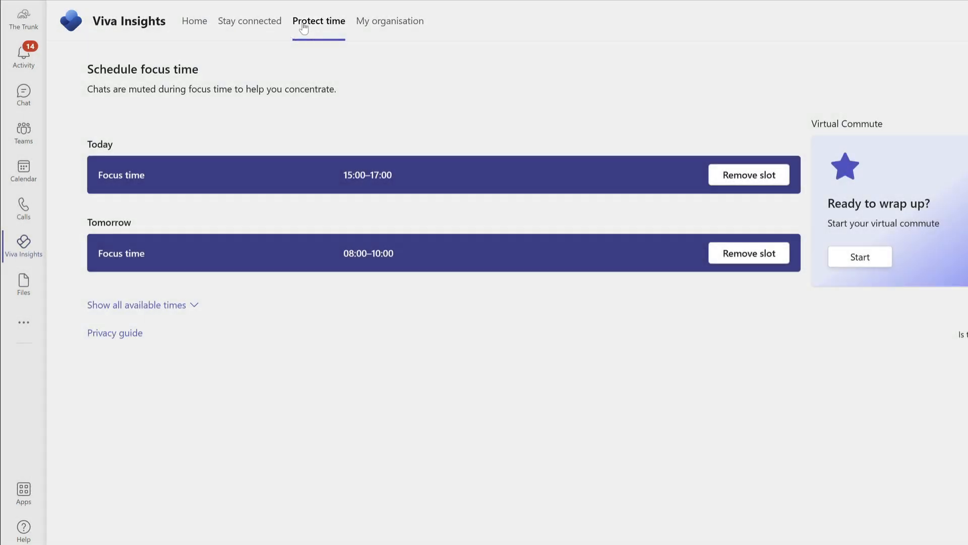
{"action": "left_click", "coordinate": [136, 305]}
{"action": "type", "text": "Weekyl"}
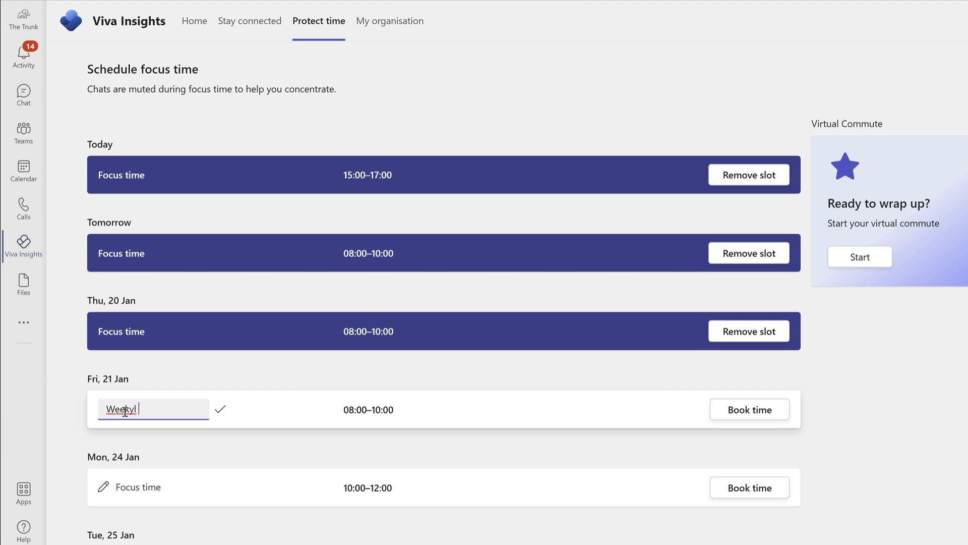
{"action": "type", "text": "Review"}
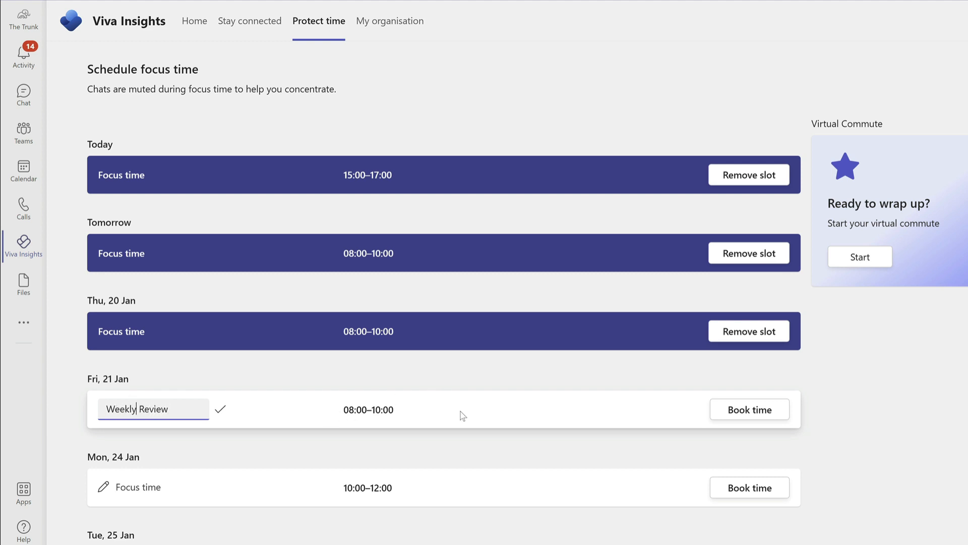
{"action": "left_click", "coordinate": [747, 409]}
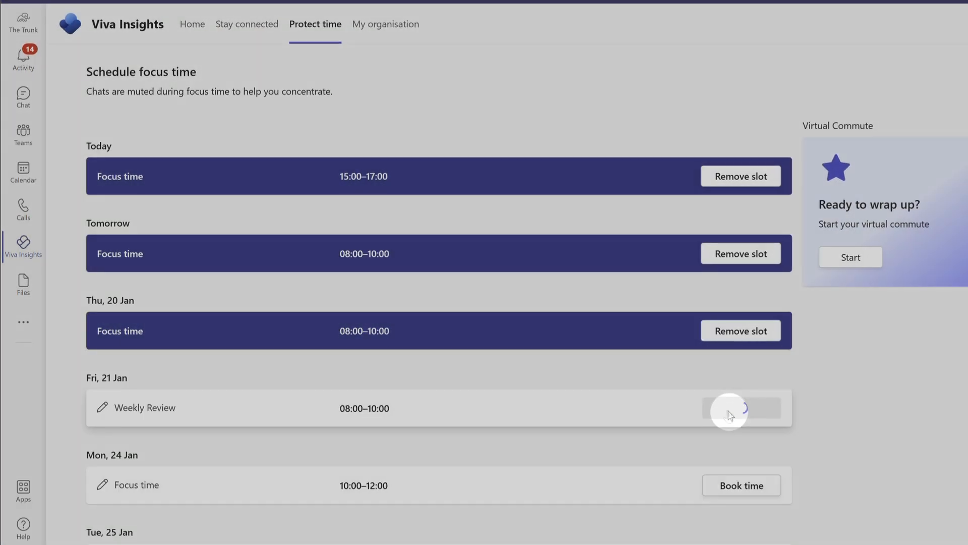
{"action": "left_click", "coordinate": [741, 408]}
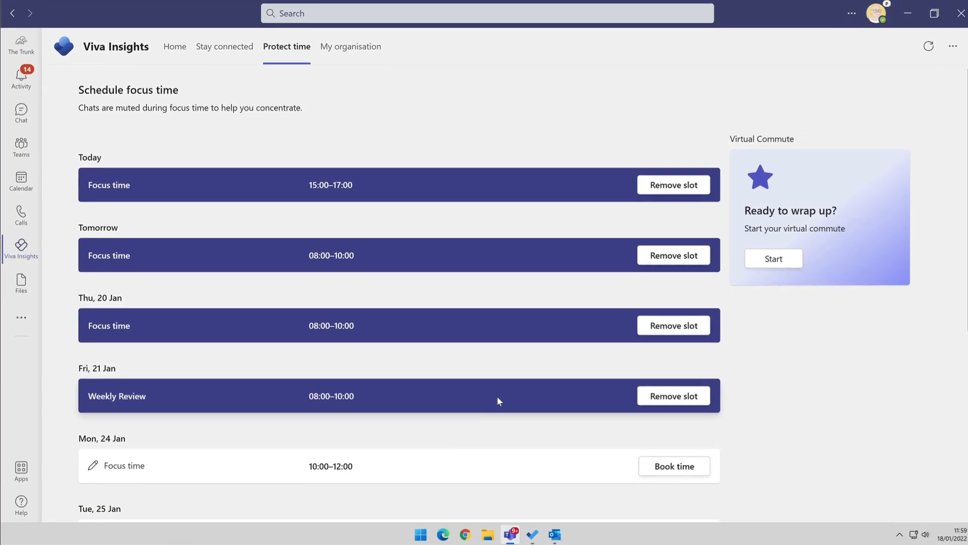
{"action": "left_click", "coordinate": [550, 534]}
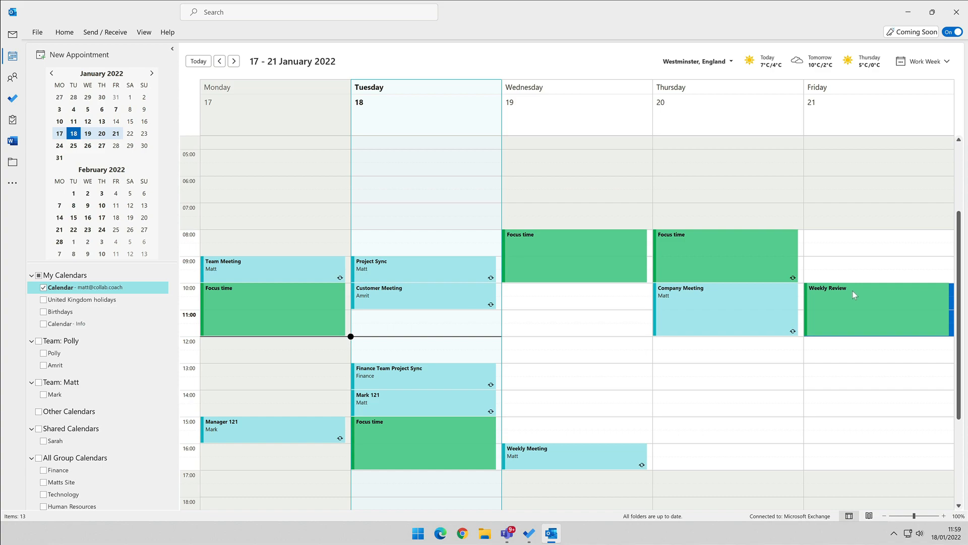
{"action": "mouse_move", "coordinate": [739, 351]}
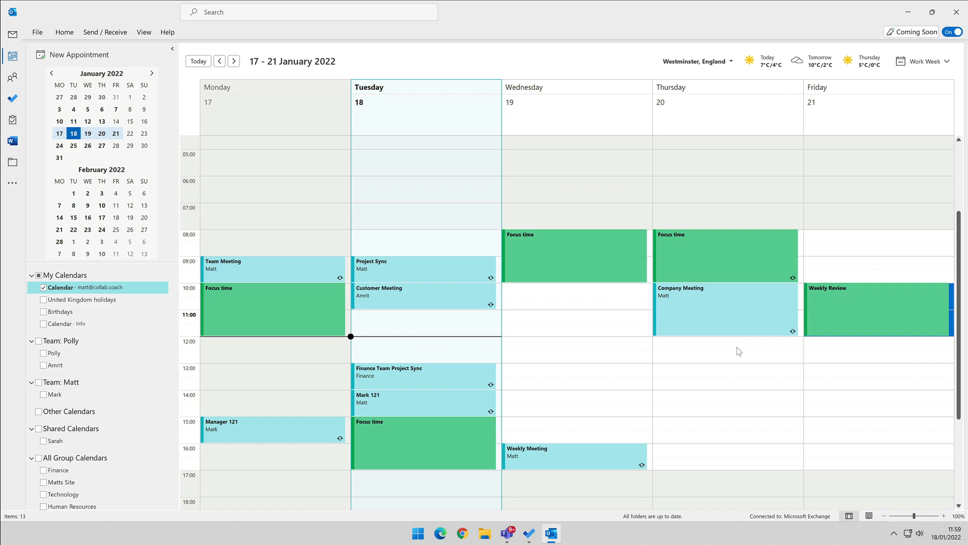
Move Friday's Weekly Review block to start at 11:00 and make it recurring
{"action": "double_click", "coordinate": [877, 308]}
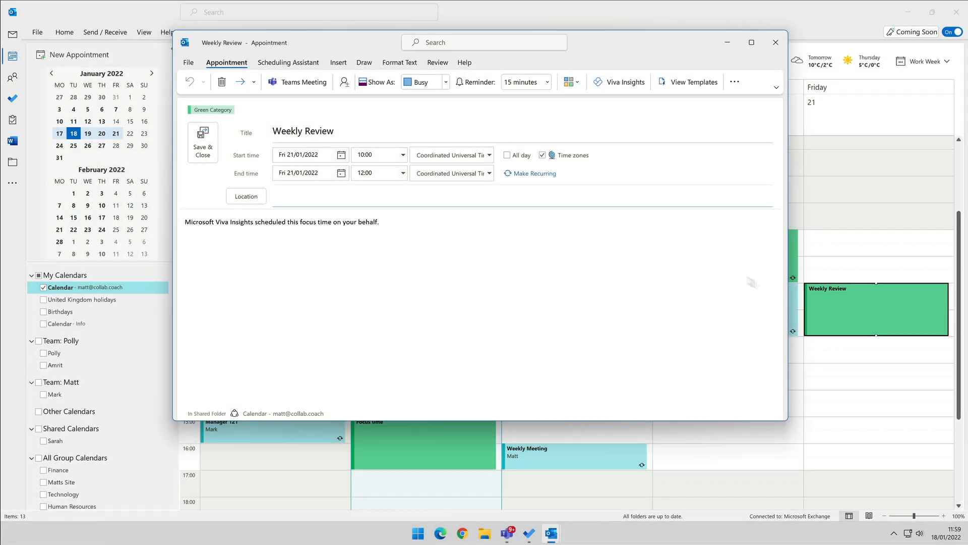
{"action": "left_click", "coordinate": [402, 155]}
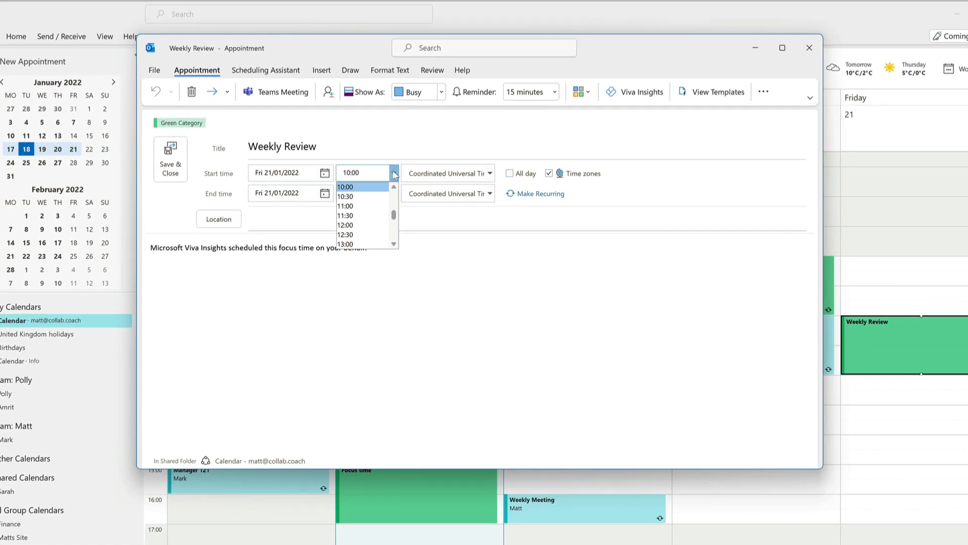
{"action": "left_click", "coordinate": [346, 206]}
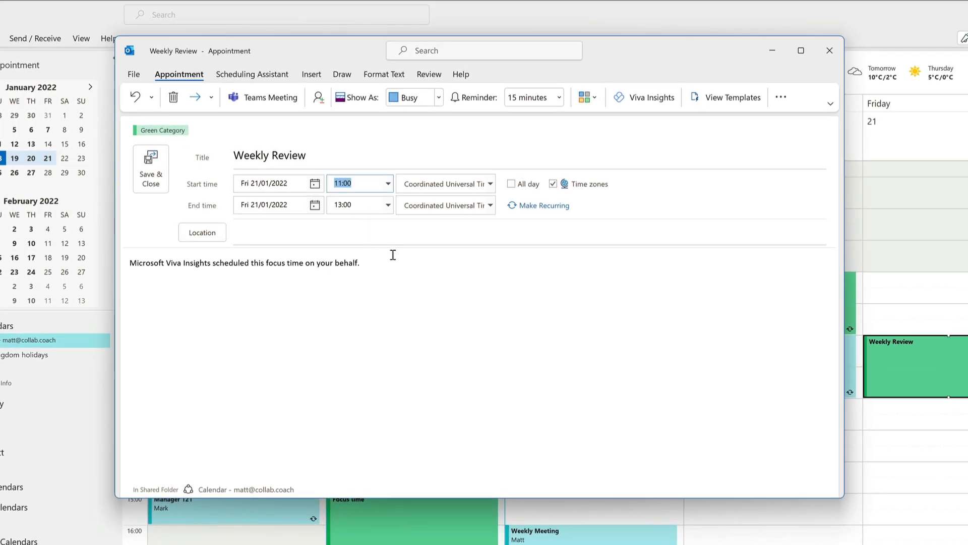
{"action": "mouse_move", "coordinate": [545, 205]}
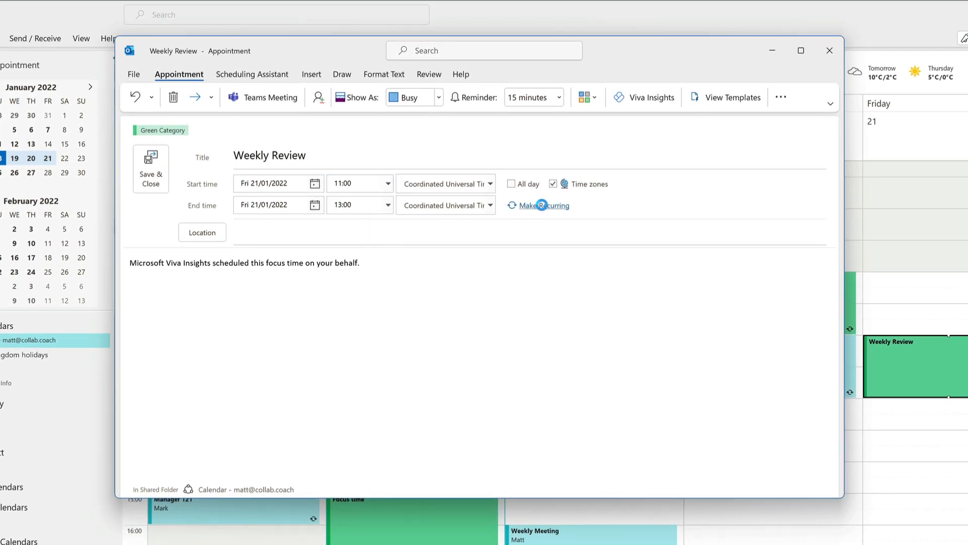
{"action": "left_click", "coordinate": [544, 205]}
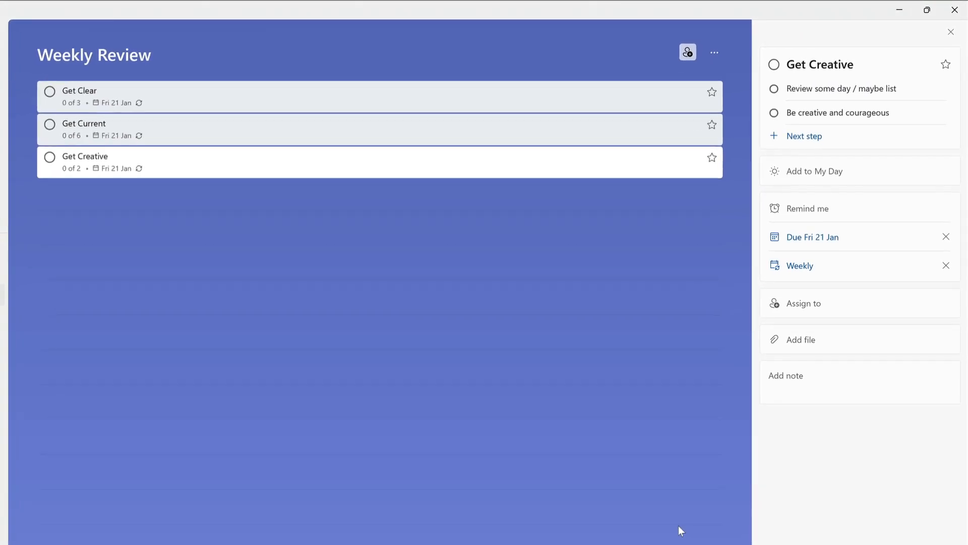
{"action": "mouse_move", "coordinate": [270, 99]}
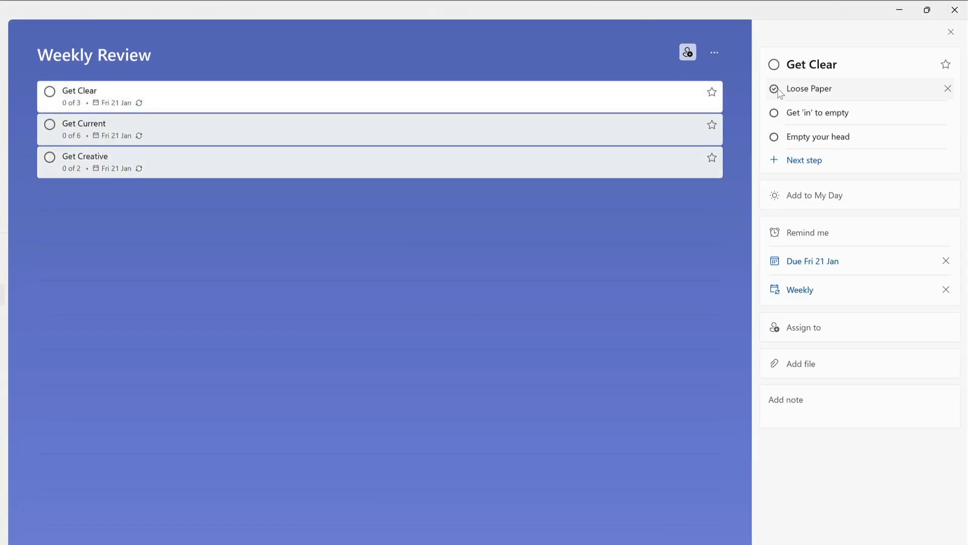
Tick Get Clear's 'Get in to empty' and 'Empty your head' steps and complete the task
{"action": "left_click", "coordinate": [774, 113]}
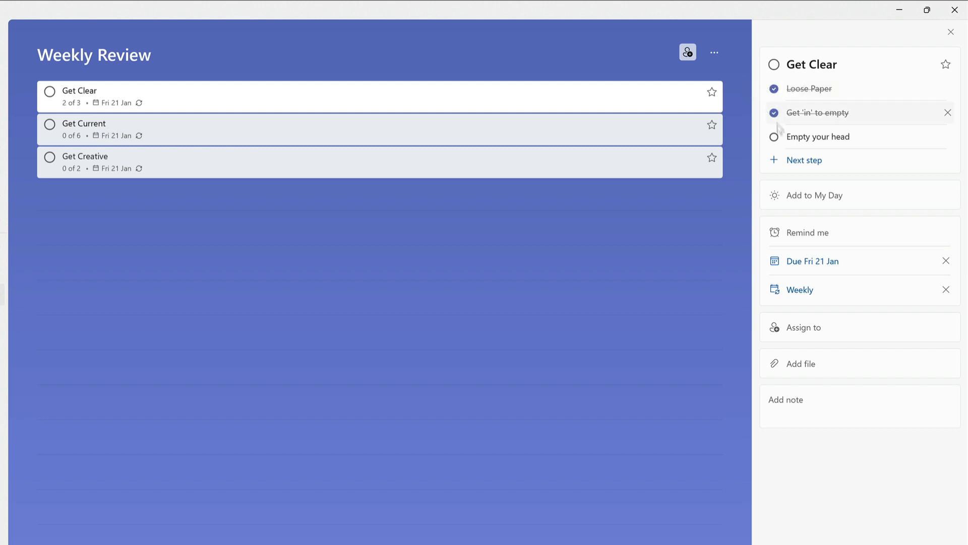
{"action": "left_click", "coordinate": [773, 137]}
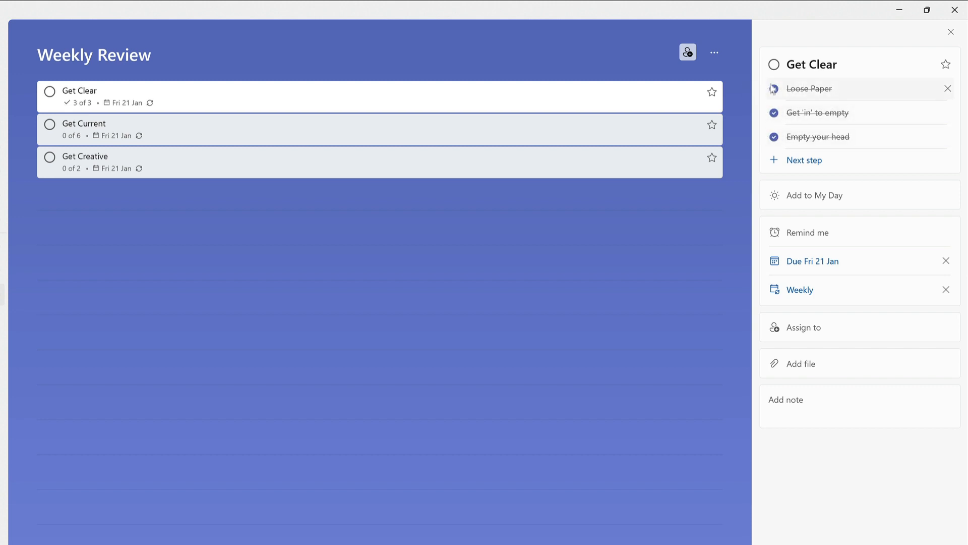
{"action": "left_click", "coordinate": [49, 90]}
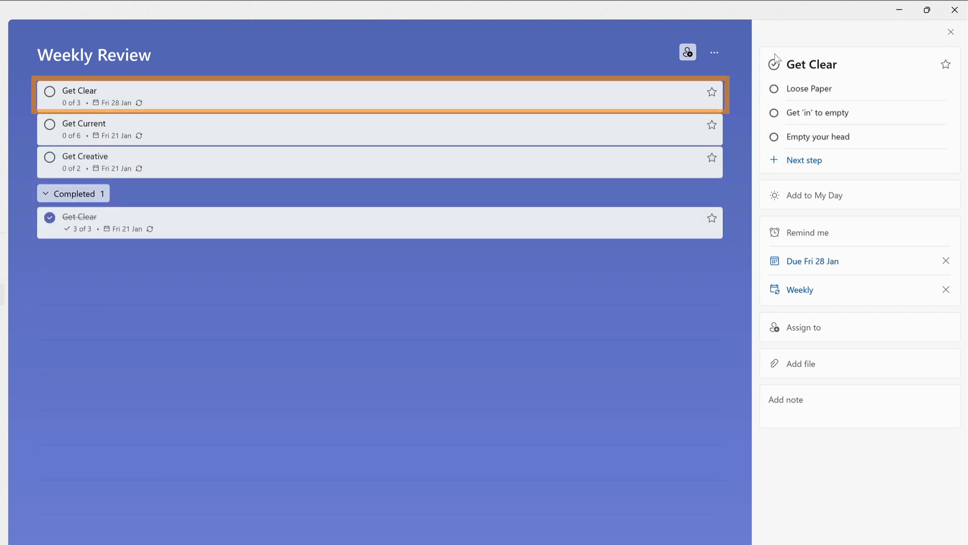
{"action": "mouse_move", "coordinate": [380, 96]}
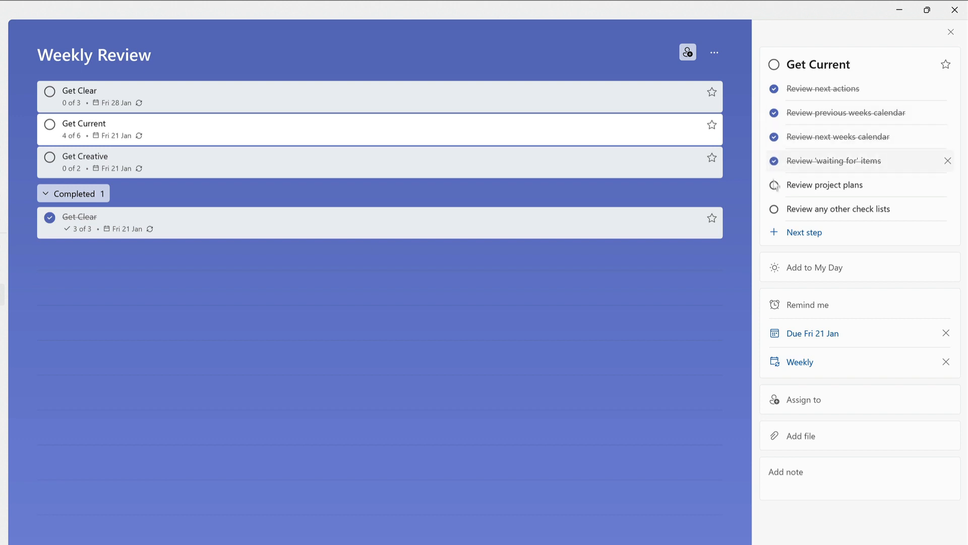
Complete Get Current, then tick Get Creative's 'Review some day / maybe list' step
{"action": "left_click", "coordinate": [774, 209]}
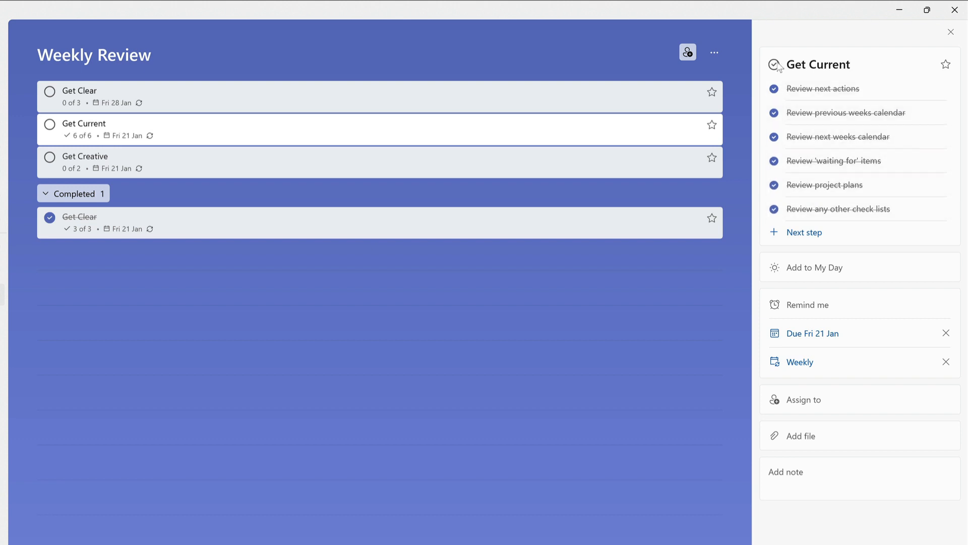
{"action": "left_click", "coordinate": [50, 124]}
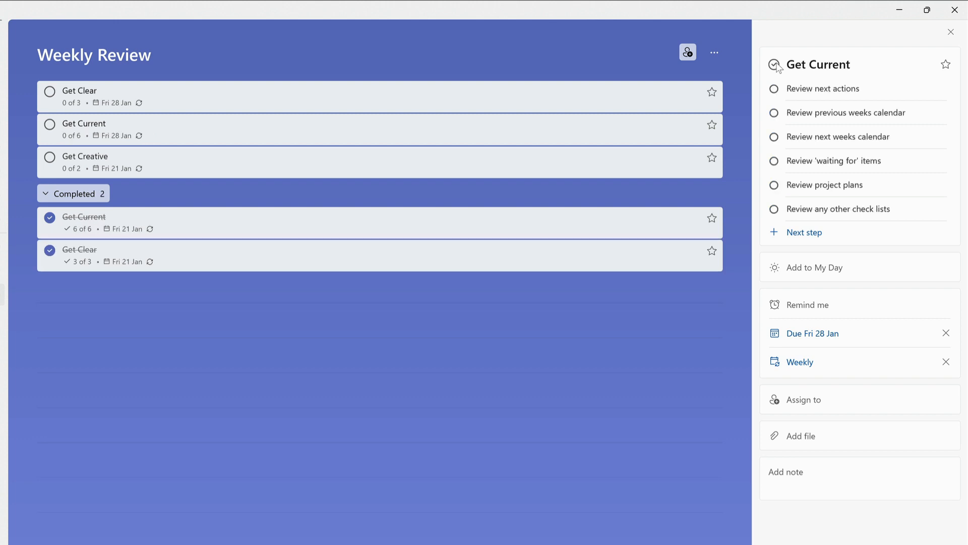
{"action": "left_click", "coordinate": [85, 156]}
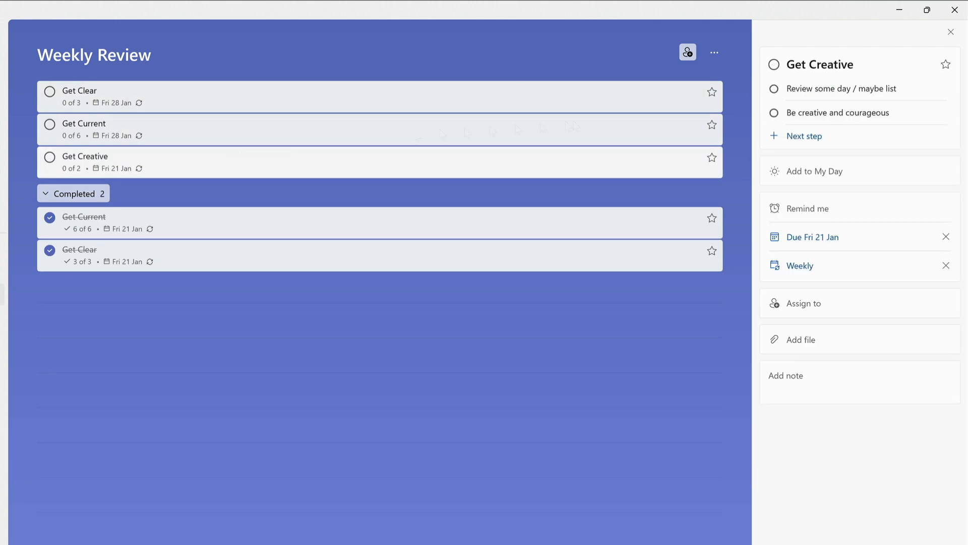
{"action": "left_click", "coordinate": [773, 88]}
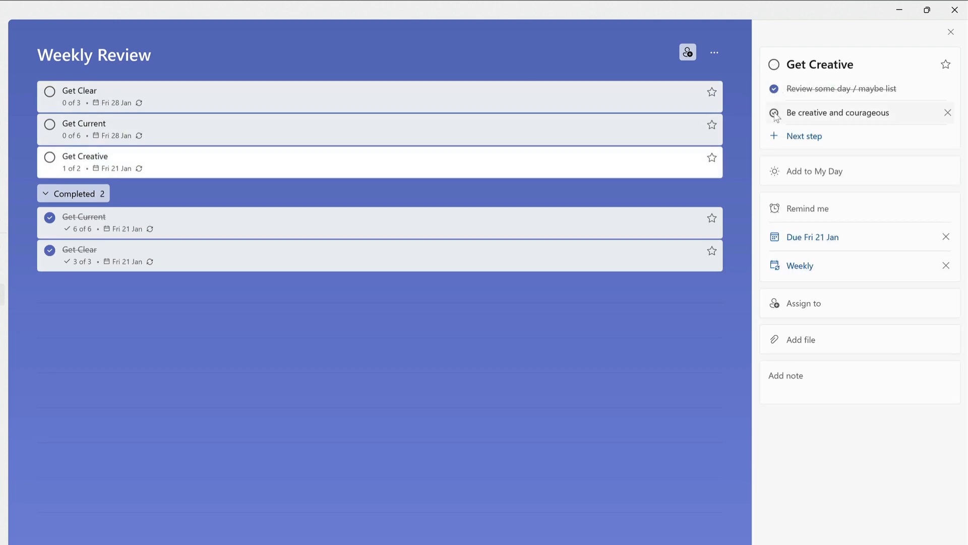